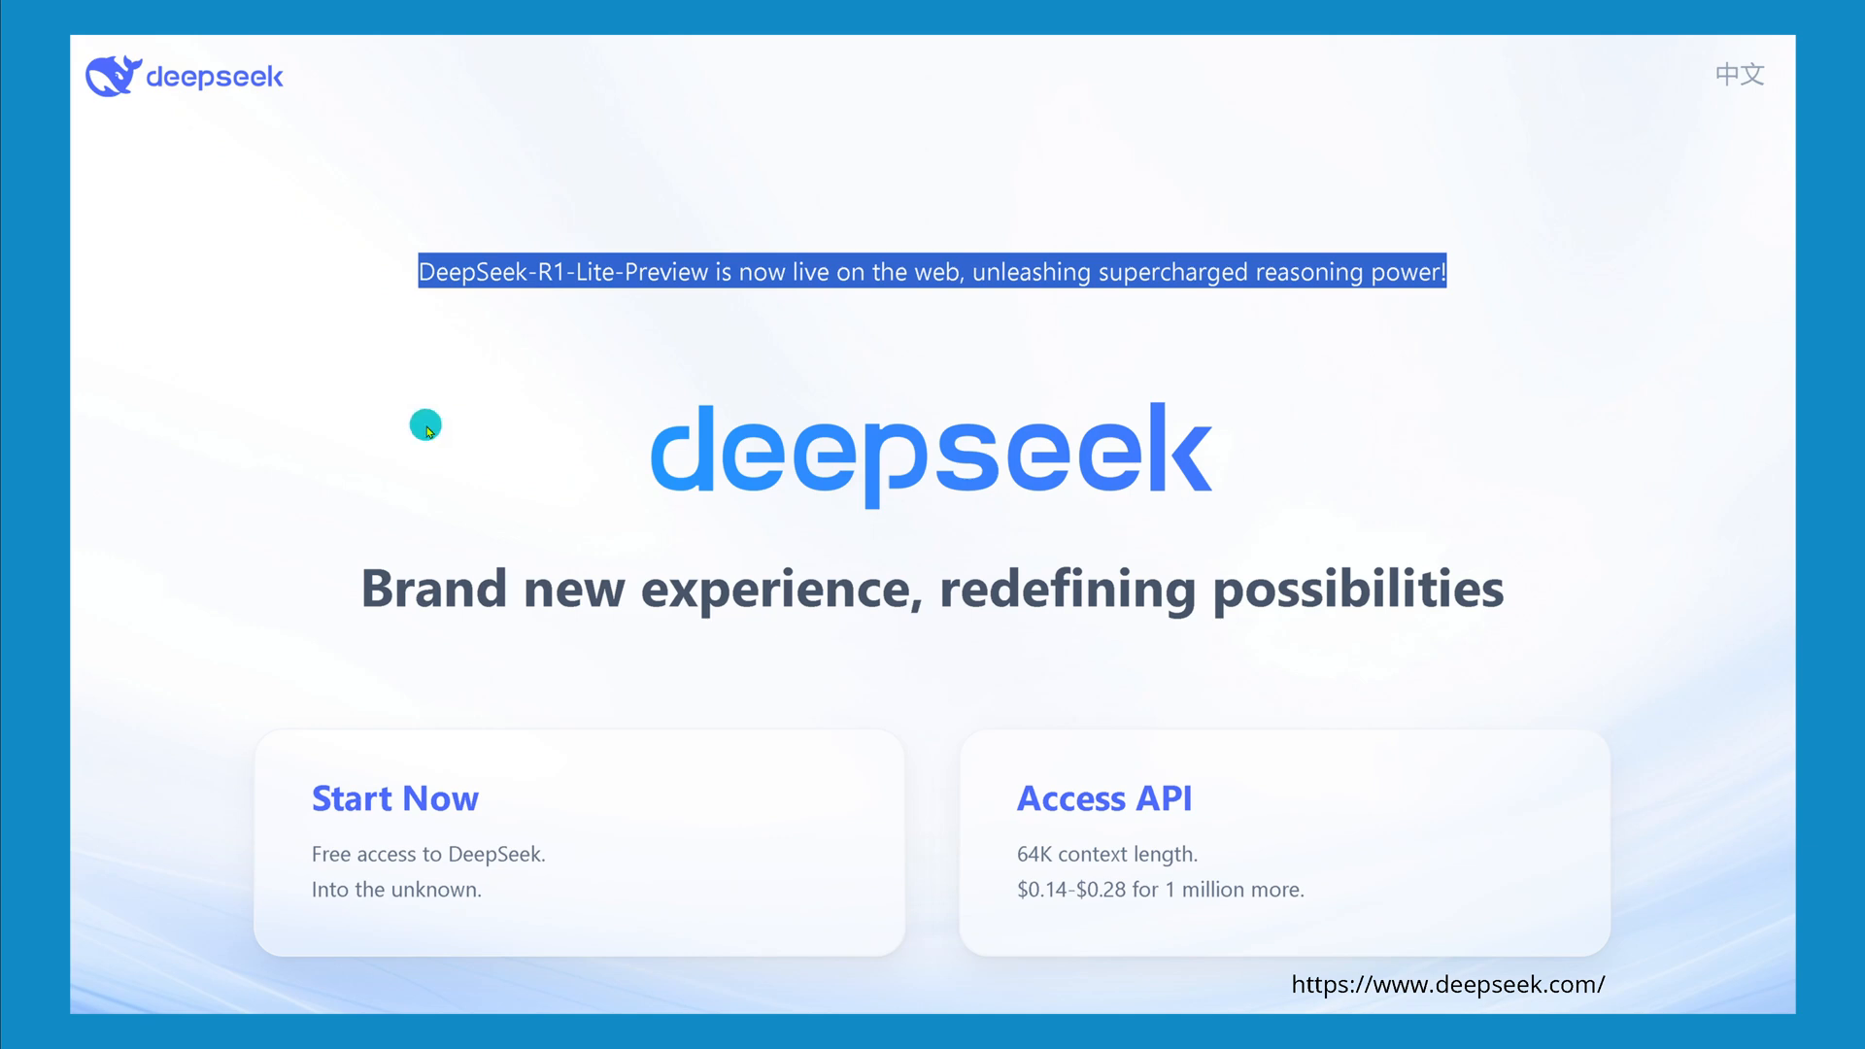
mouse_move(628, 381)
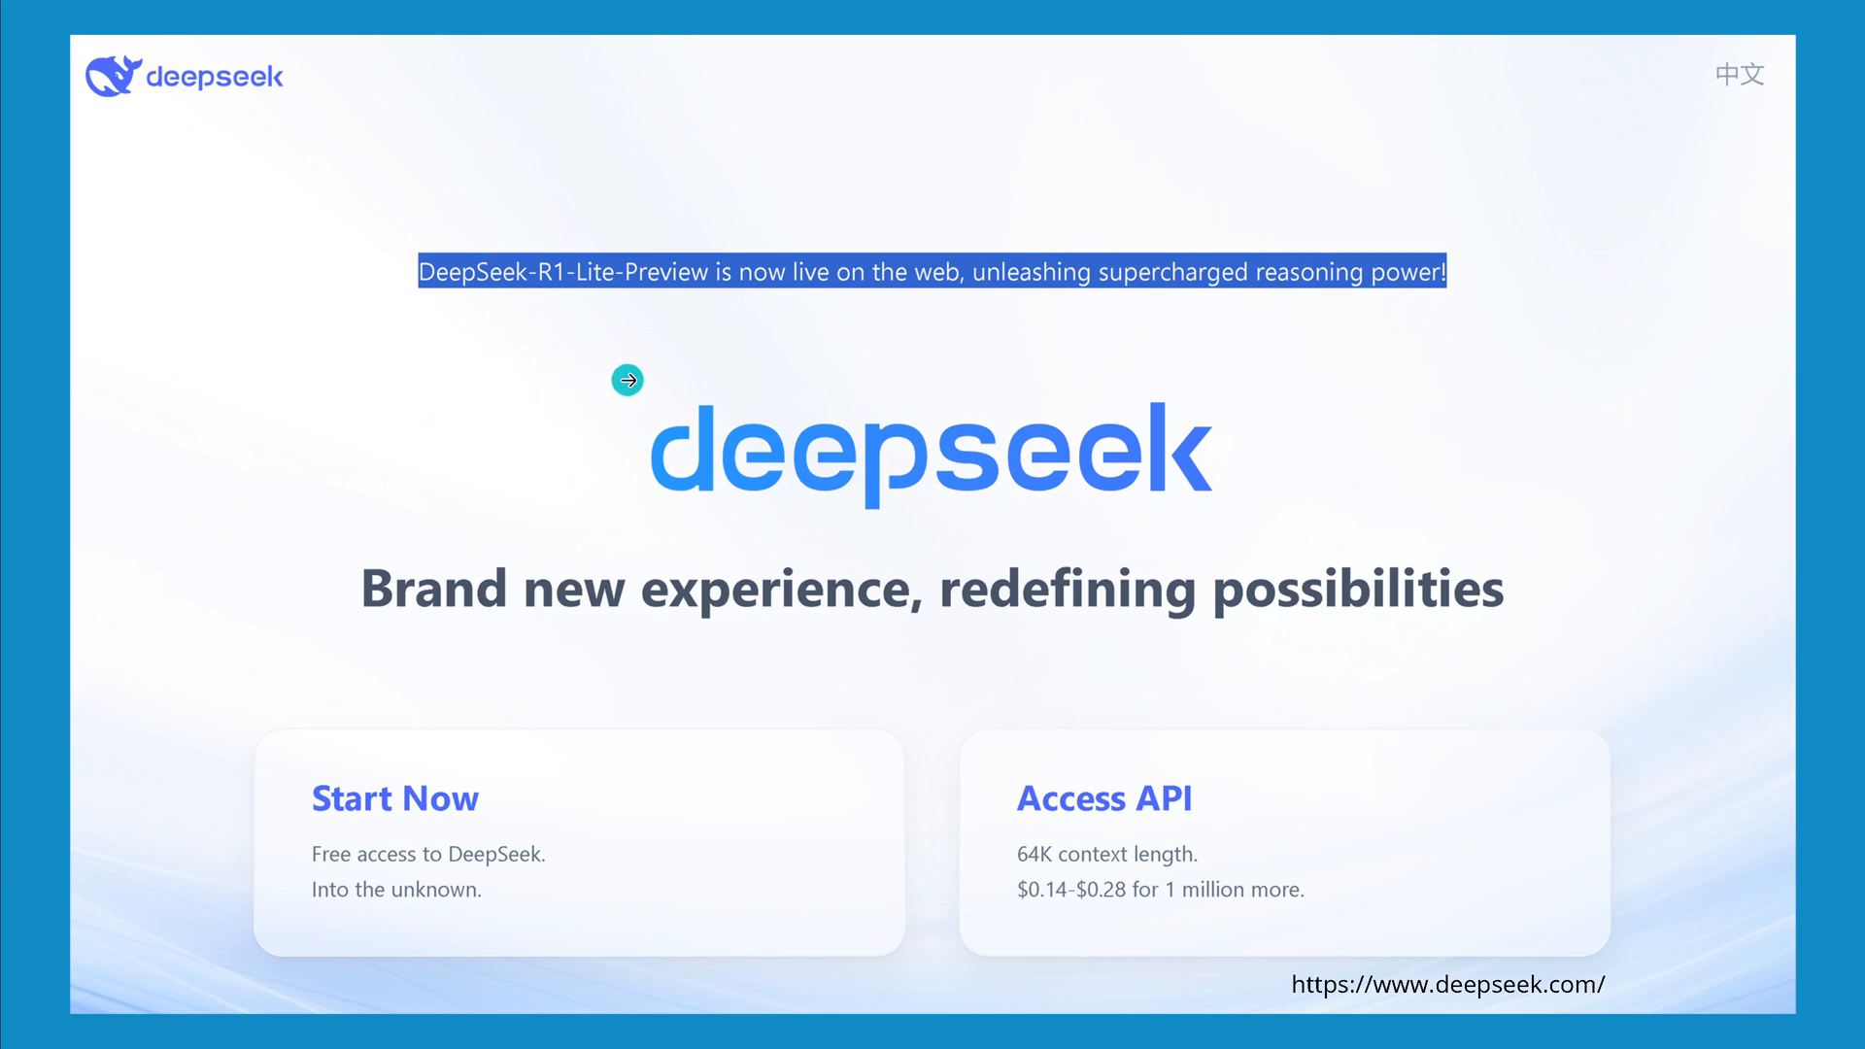
mouse_move(520, 226)
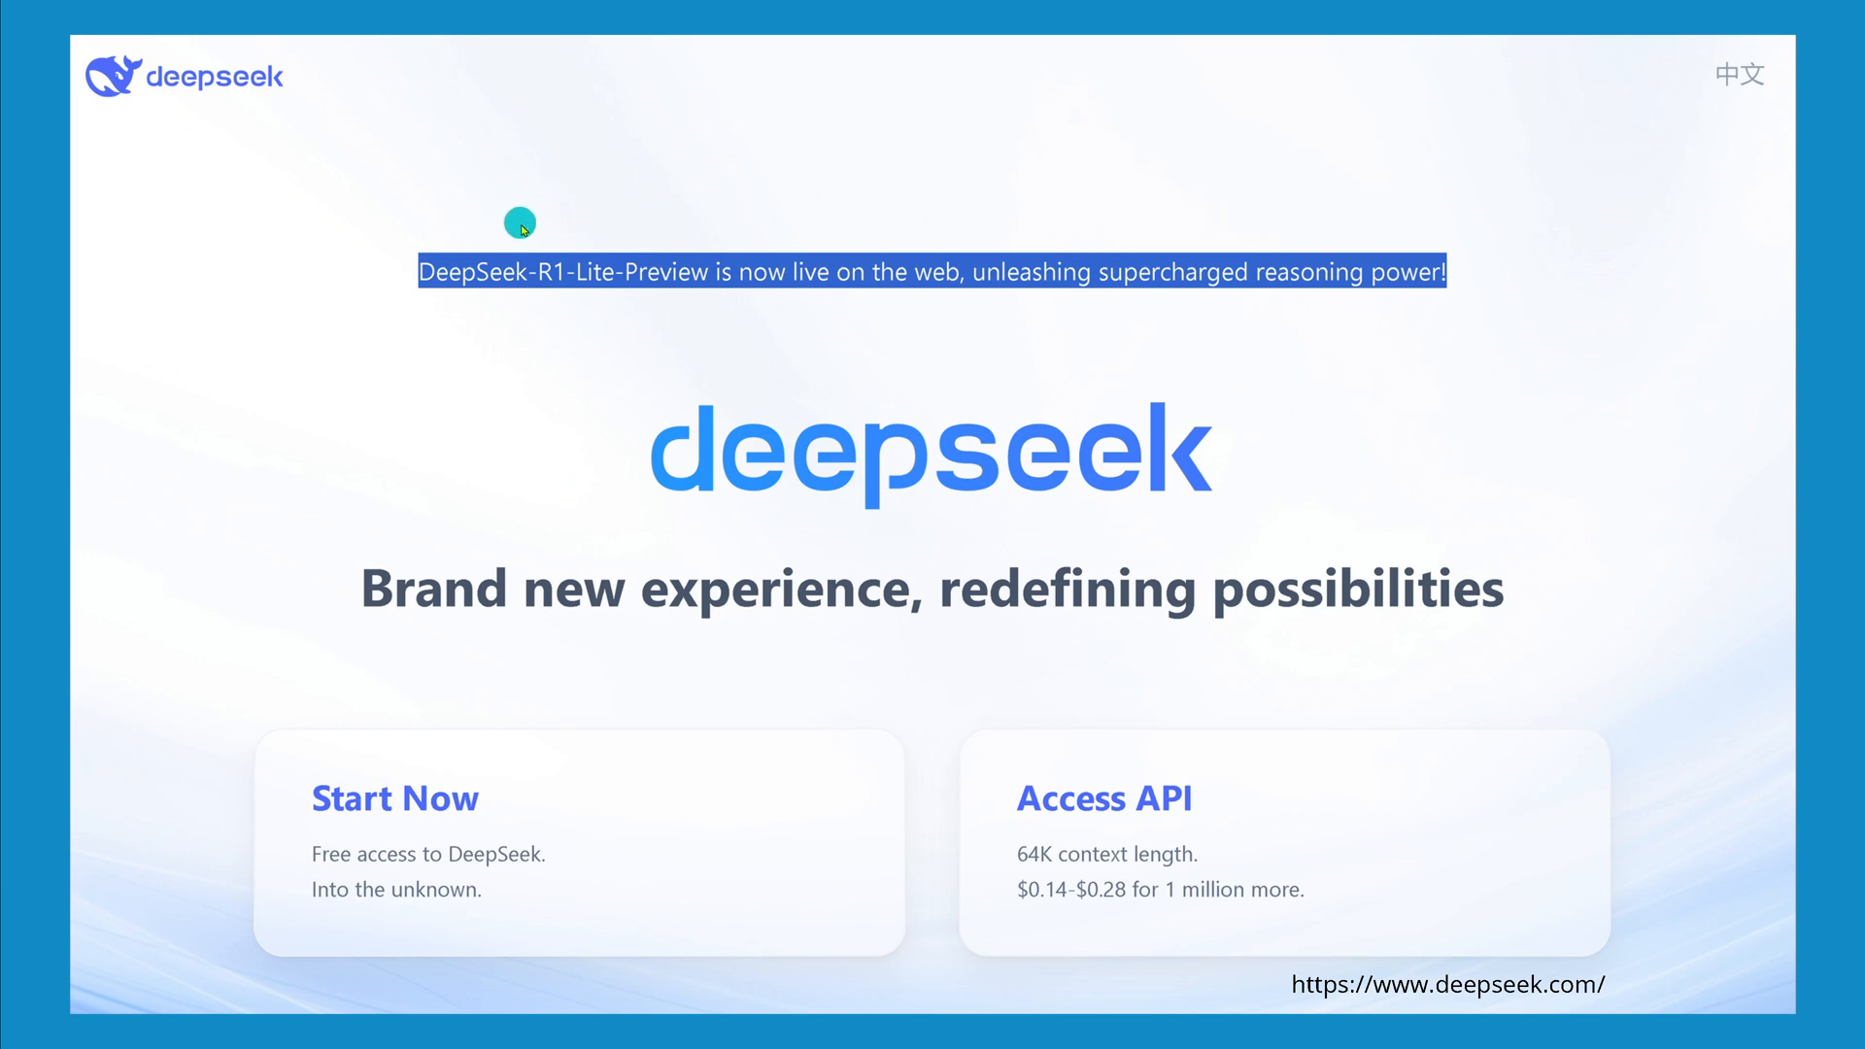
mouse_move(688, 196)
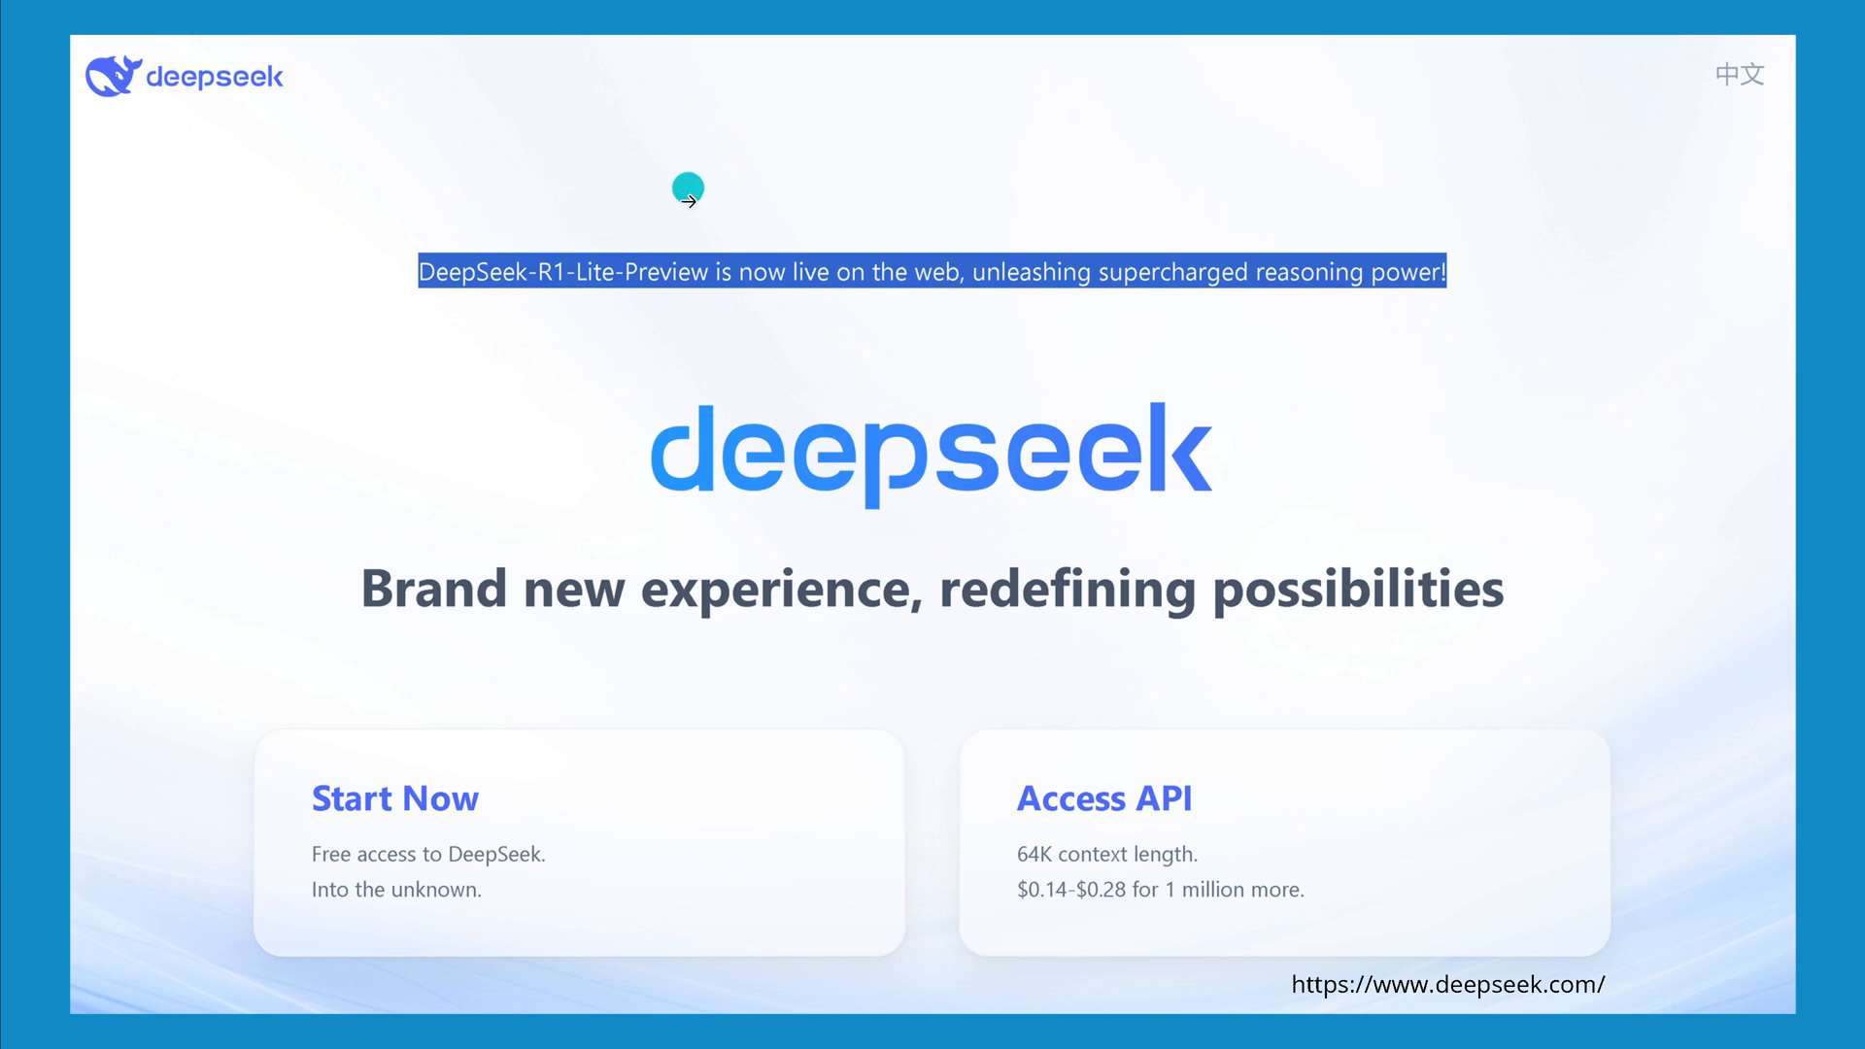
mouse_move(1278, 315)
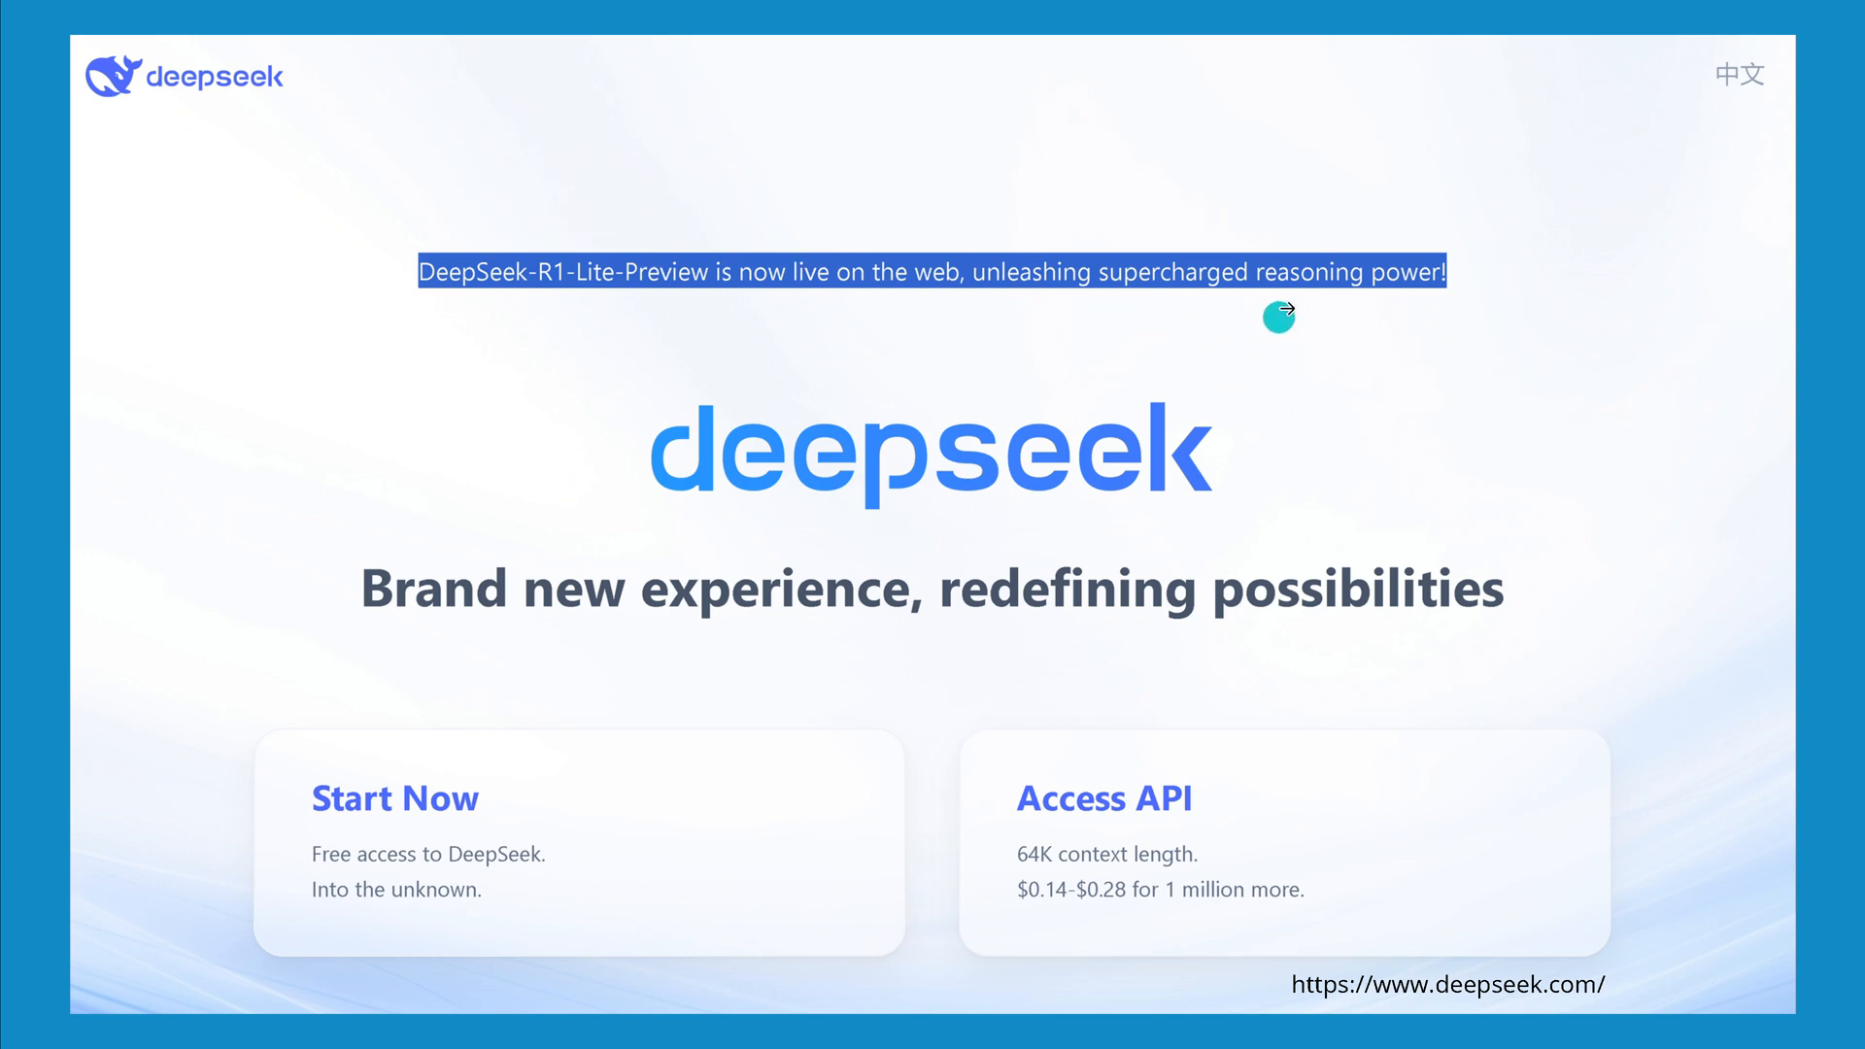
mouse_move(1465, 319)
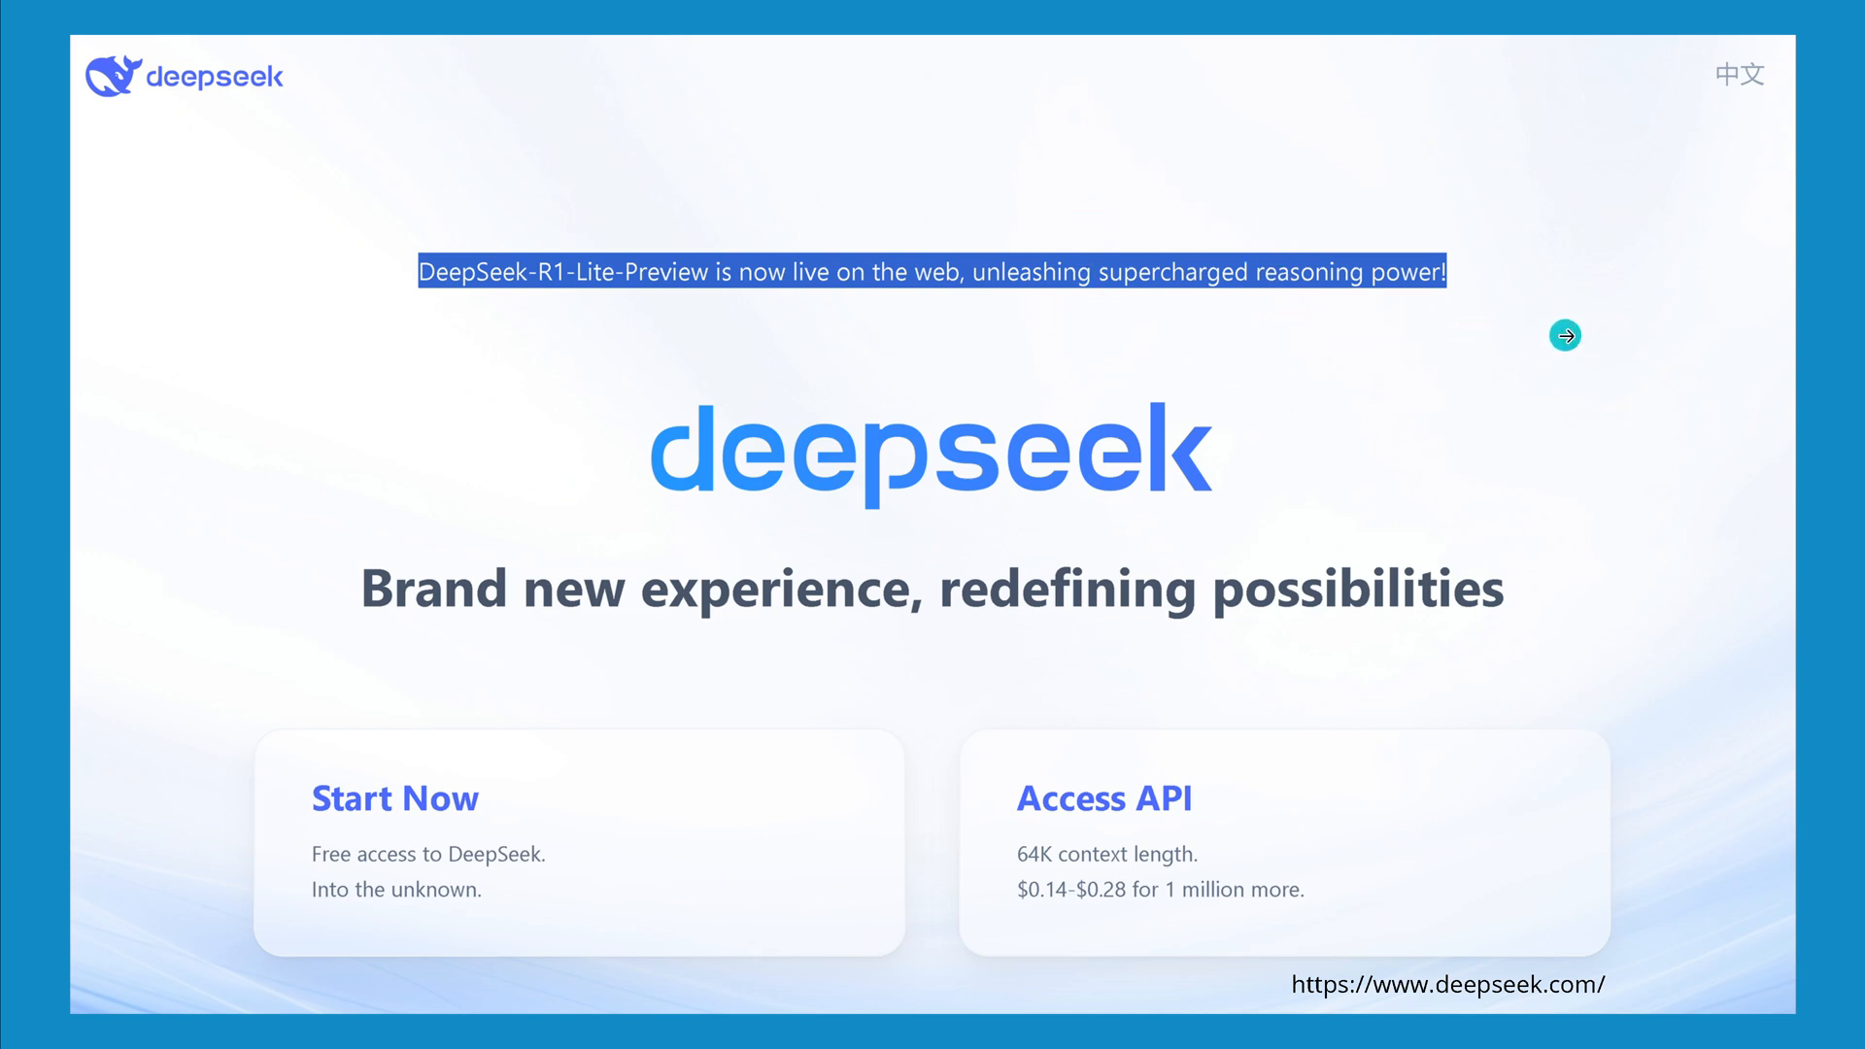
Step: Submit the wizard puzzle prompt so DeepSeek begins its step-by-step clue analysis
click(1564, 336)
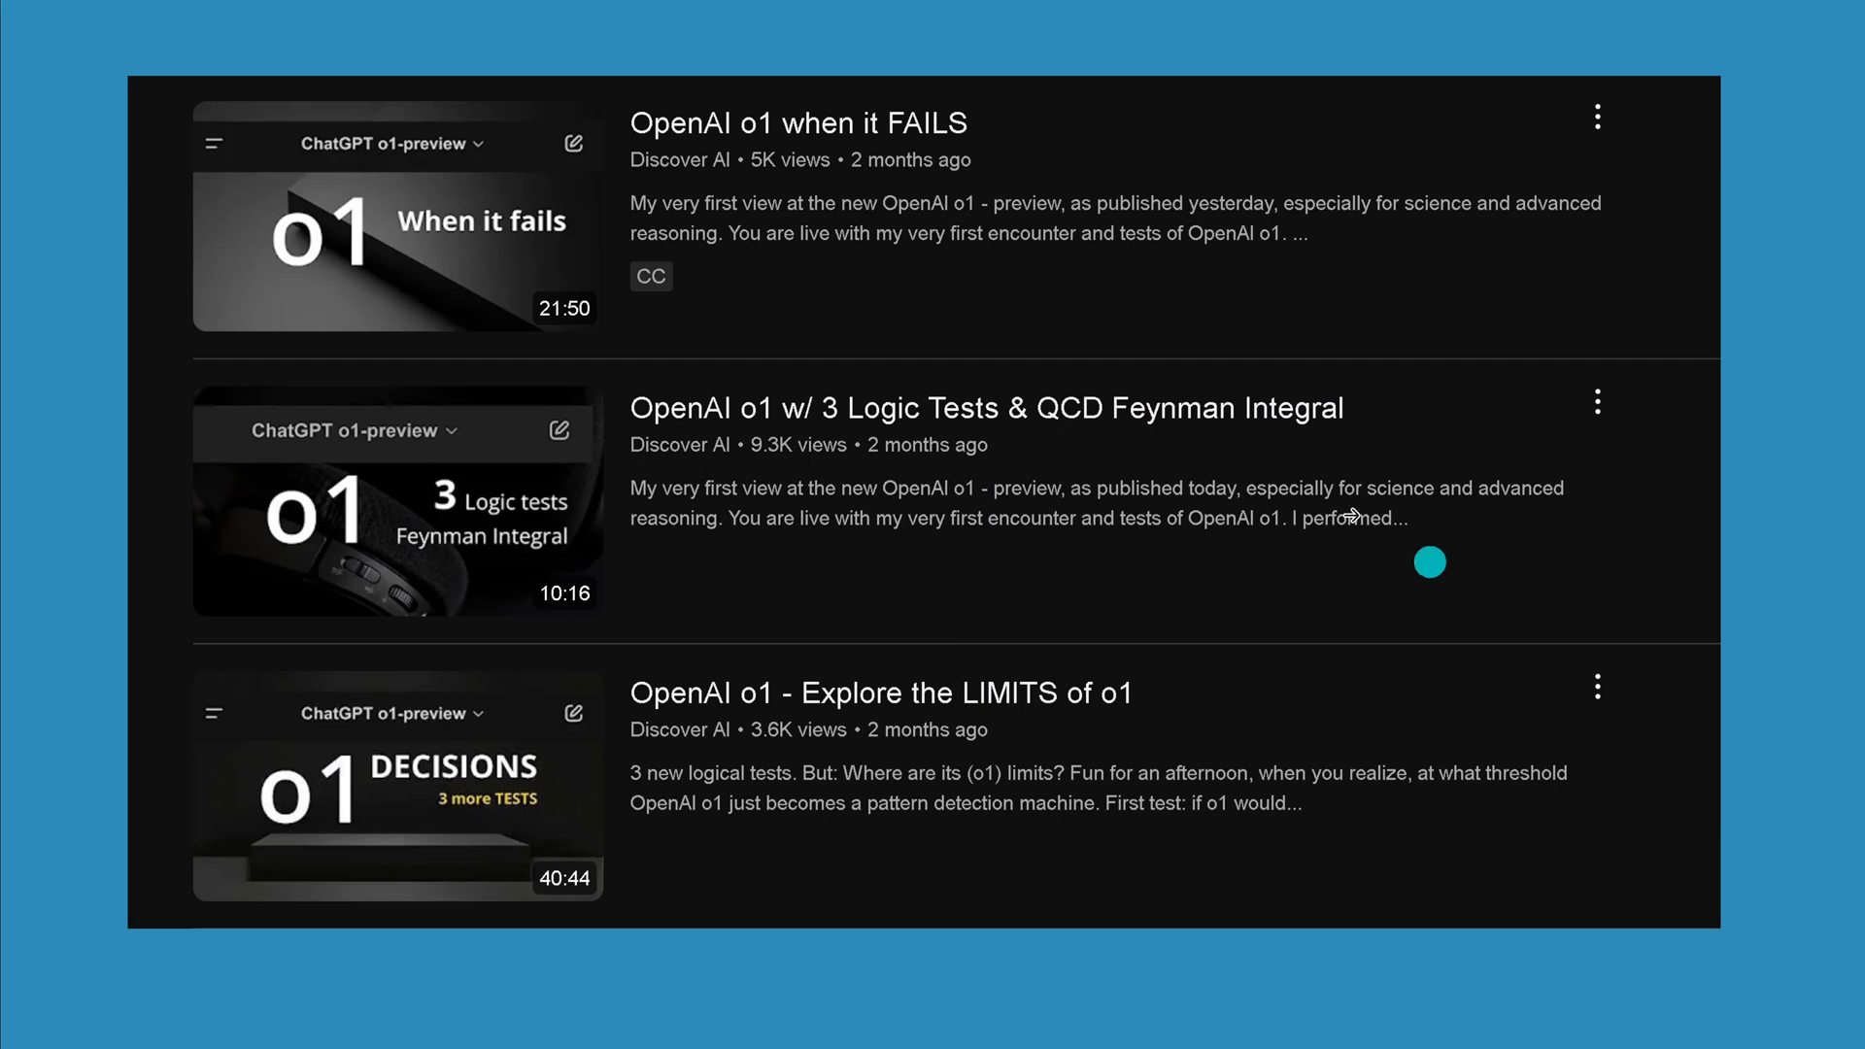
mouse_move(949, 189)
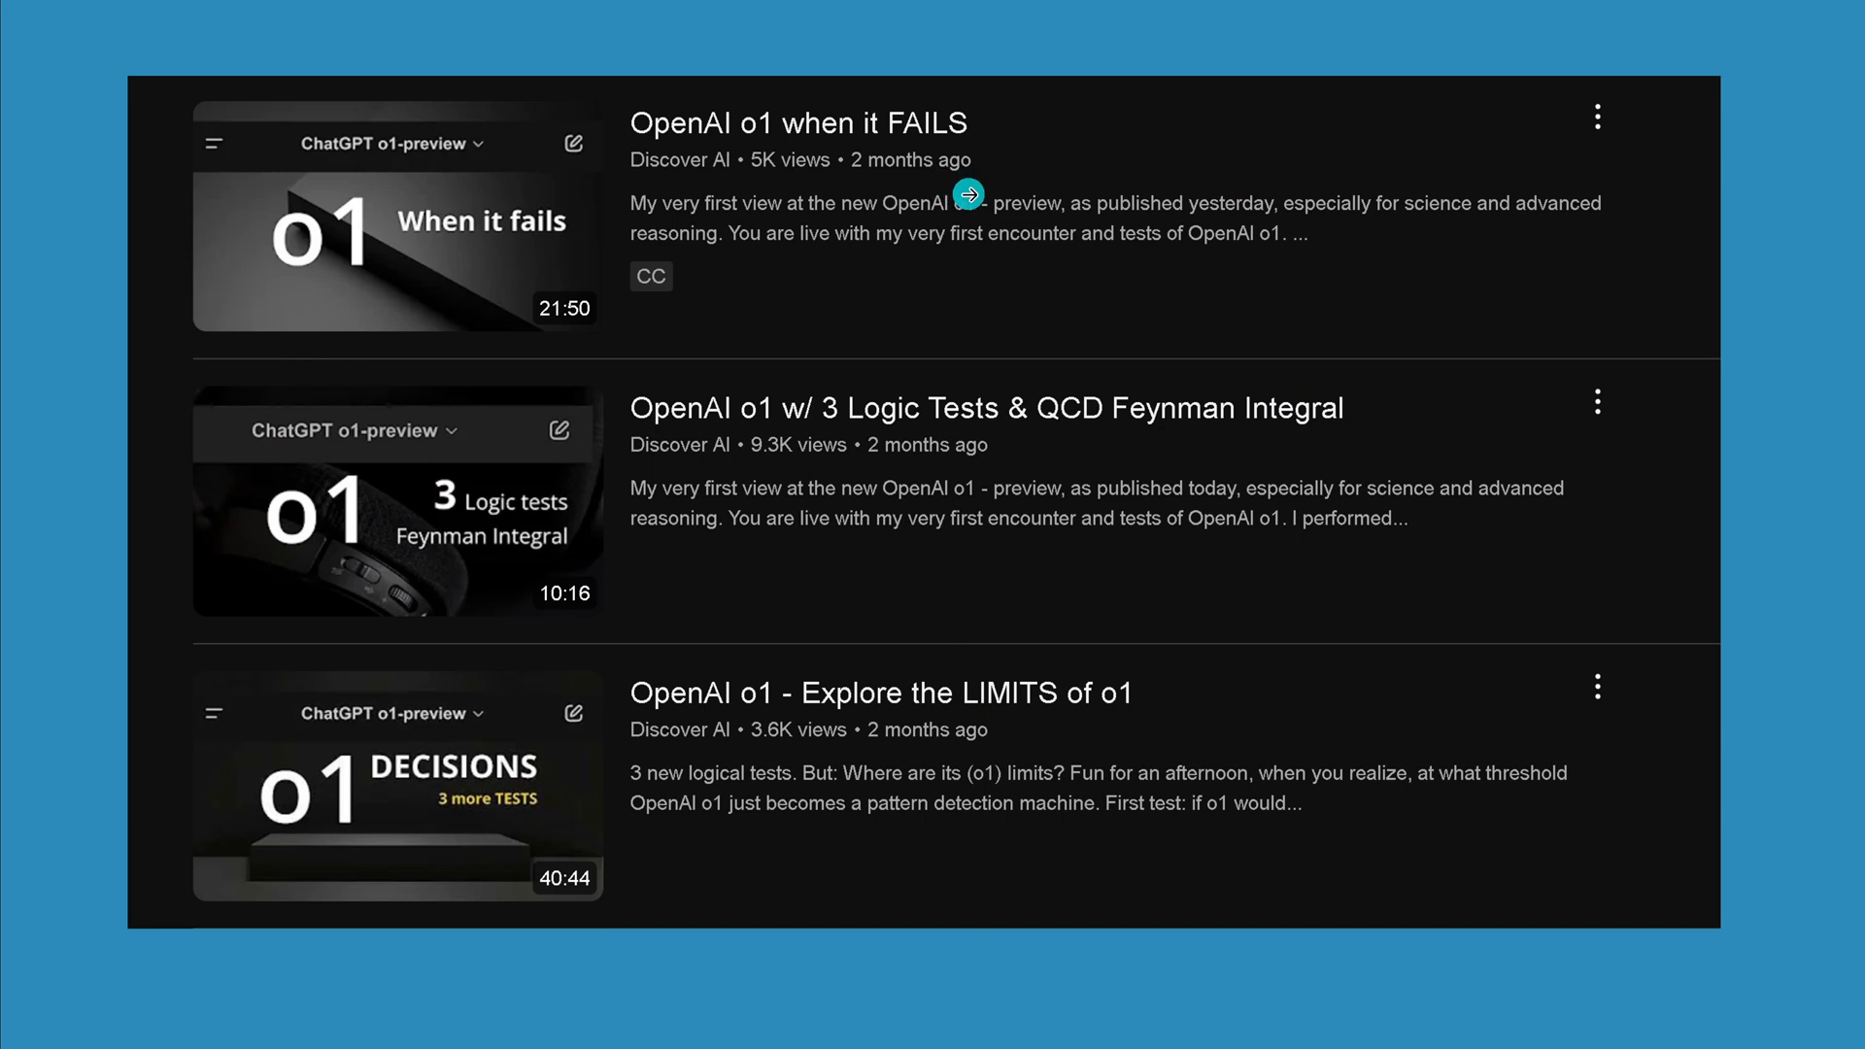
mouse_move(989, 376)
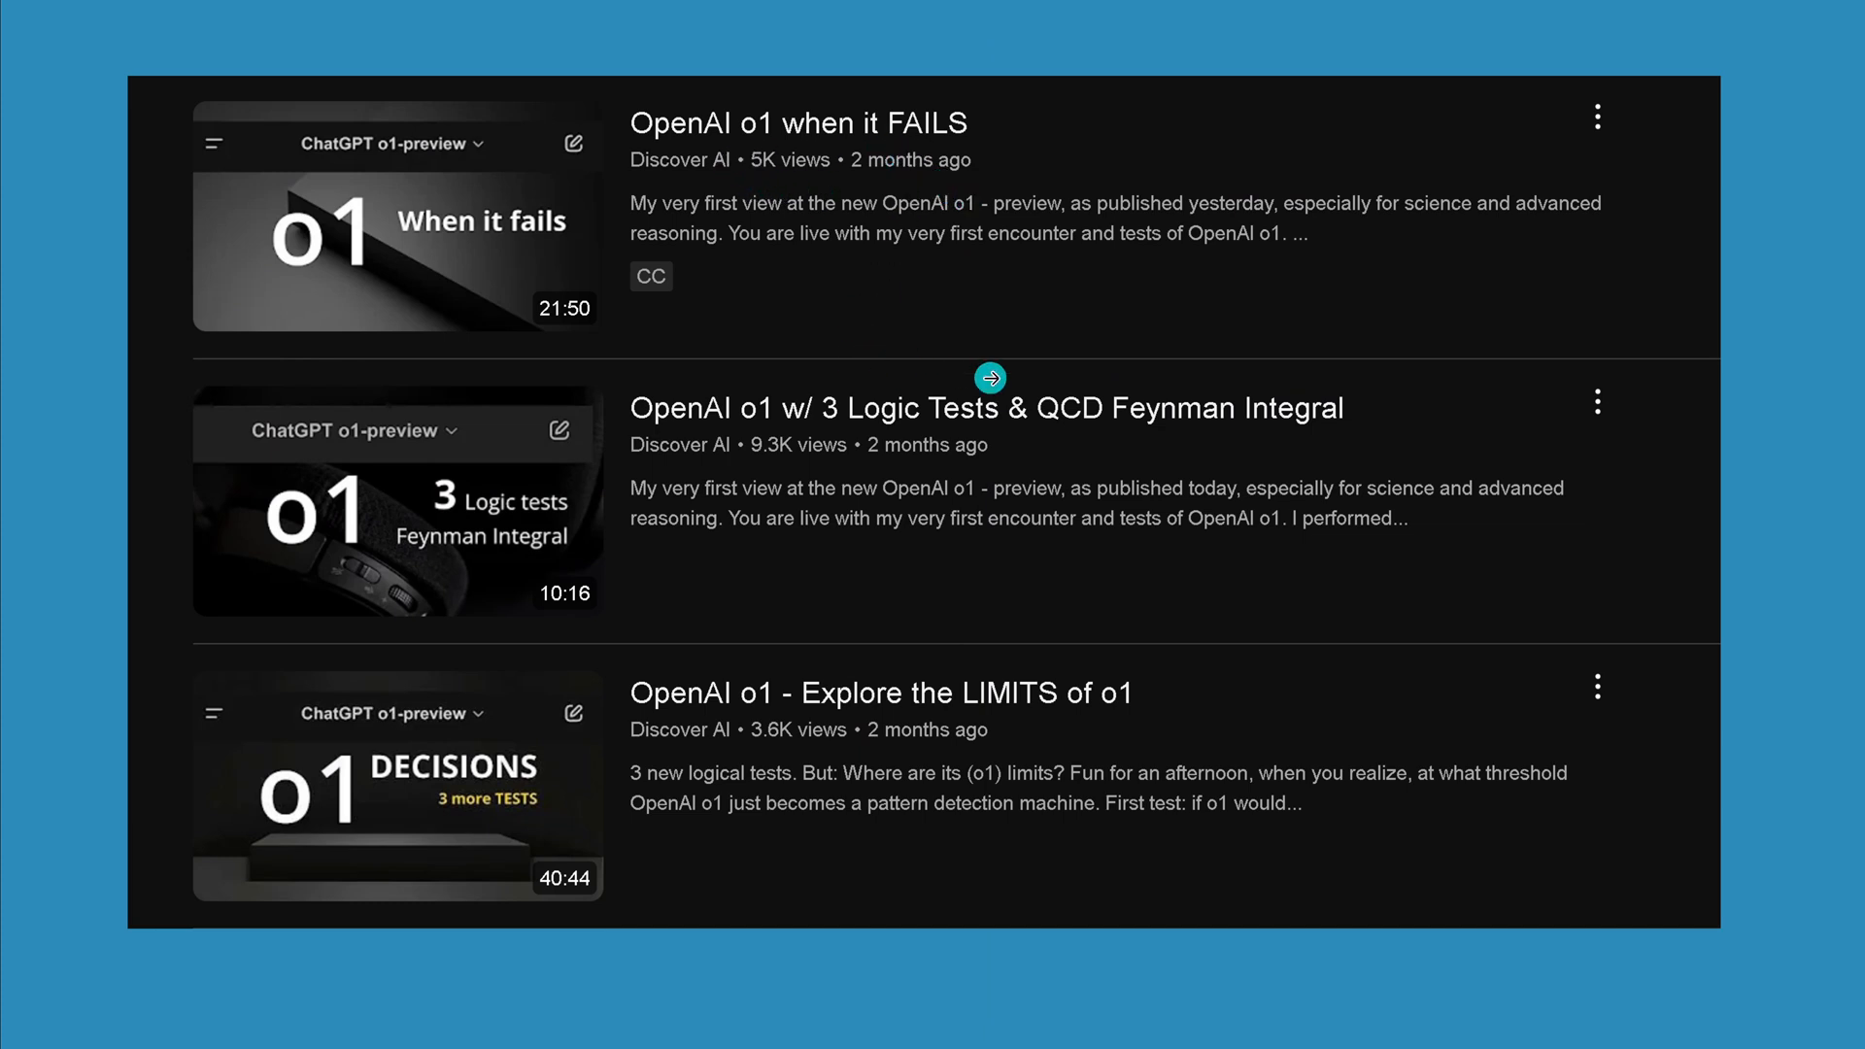
mouse_move(1348, 664)
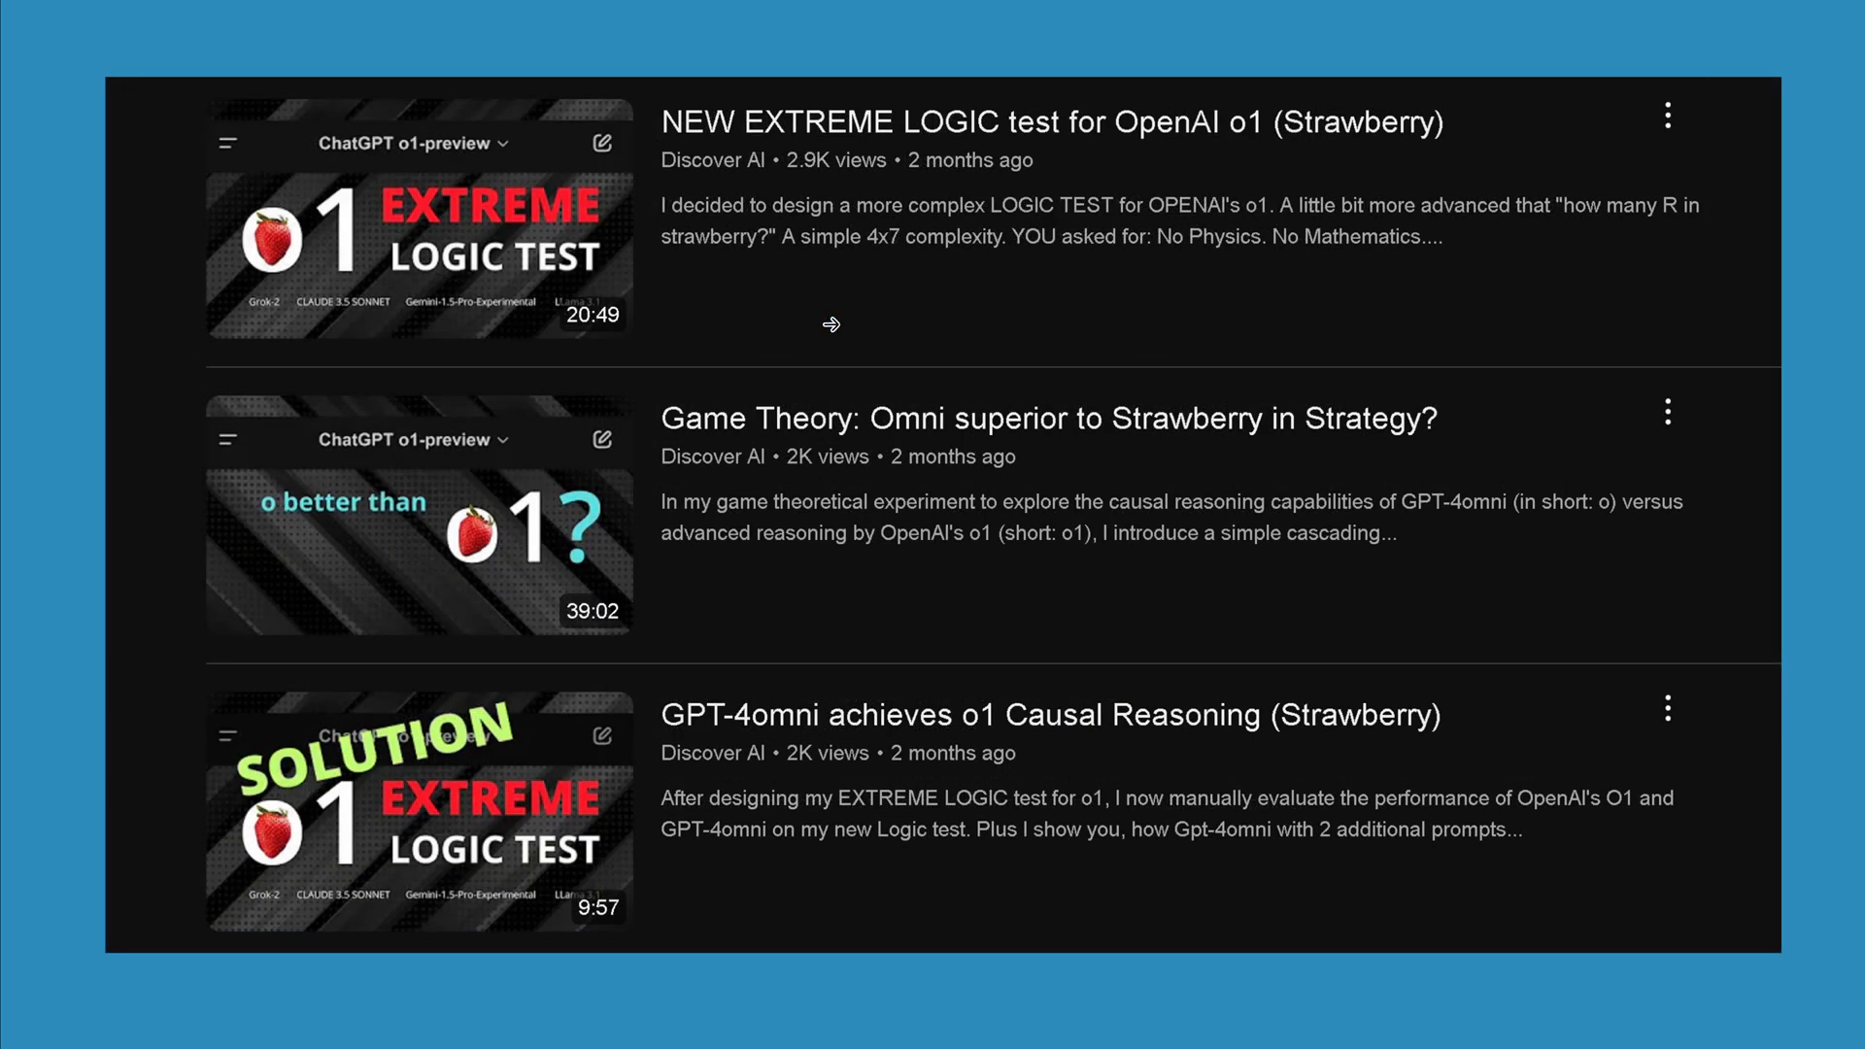
mouse_move(409, 198)
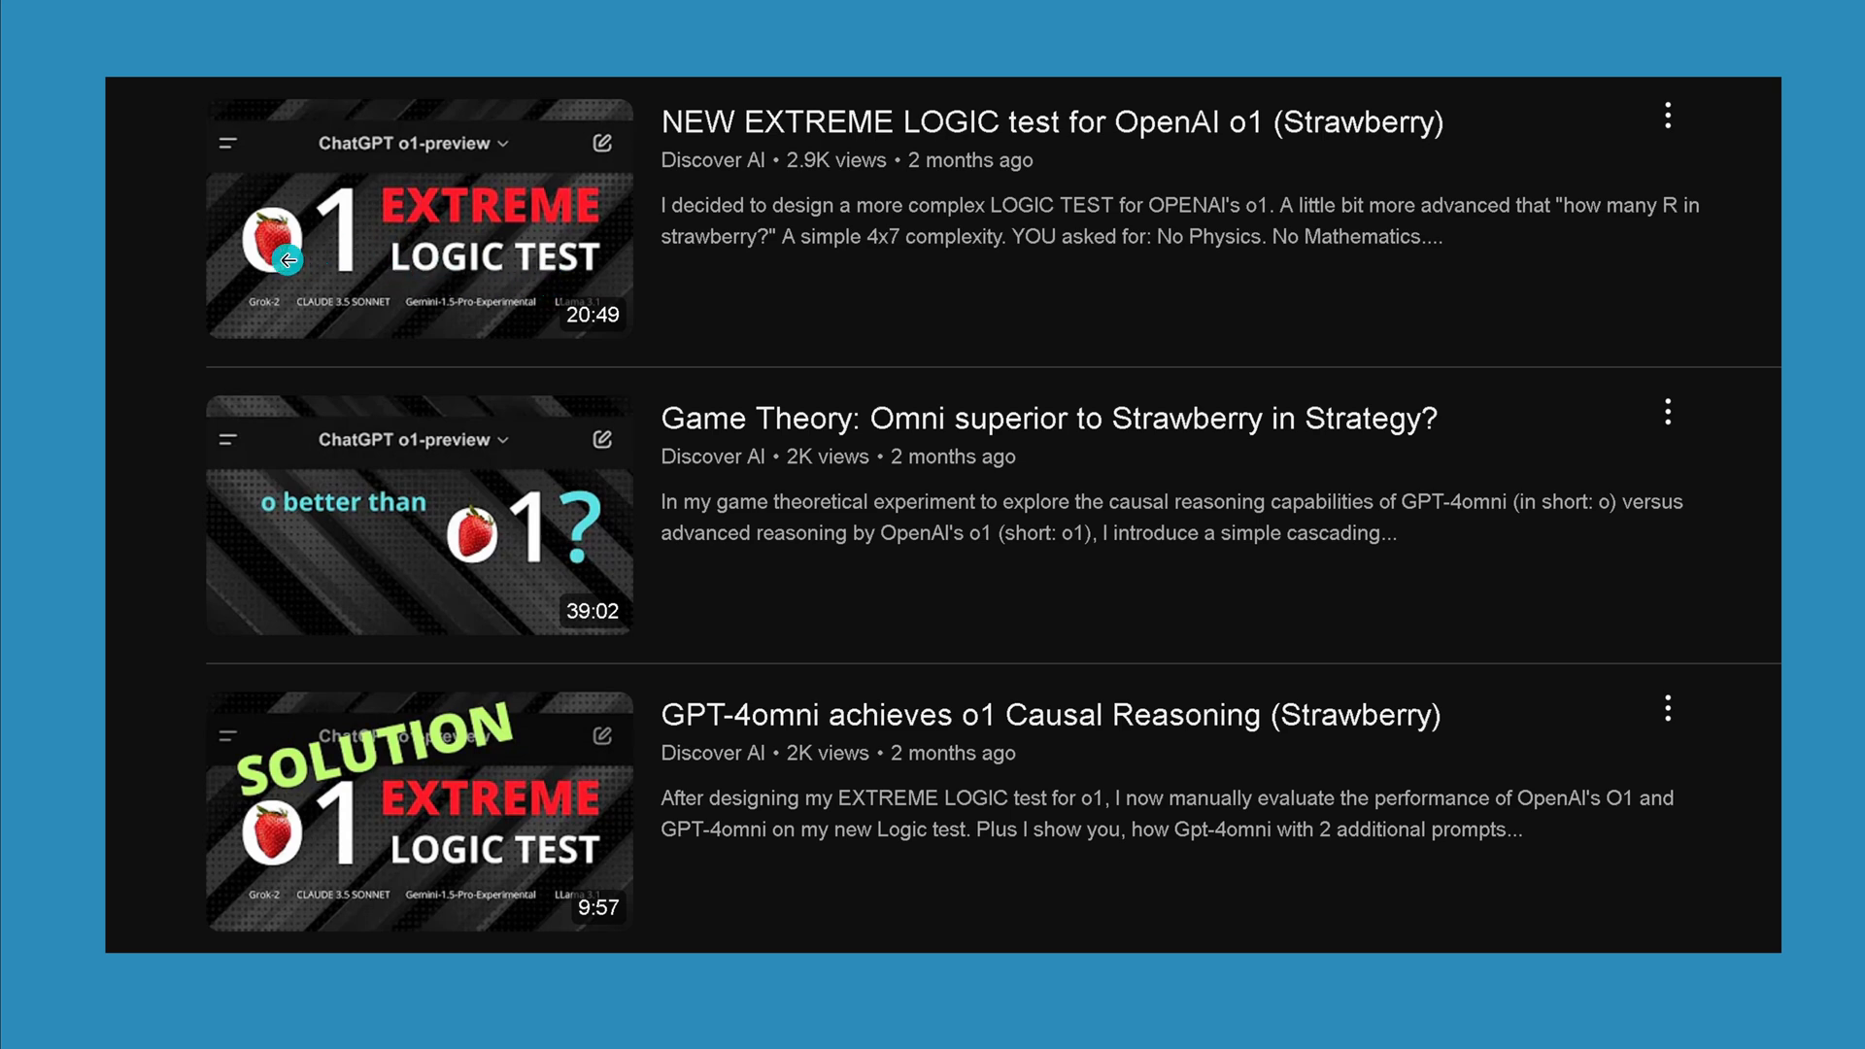
mouse_move(464, 679)
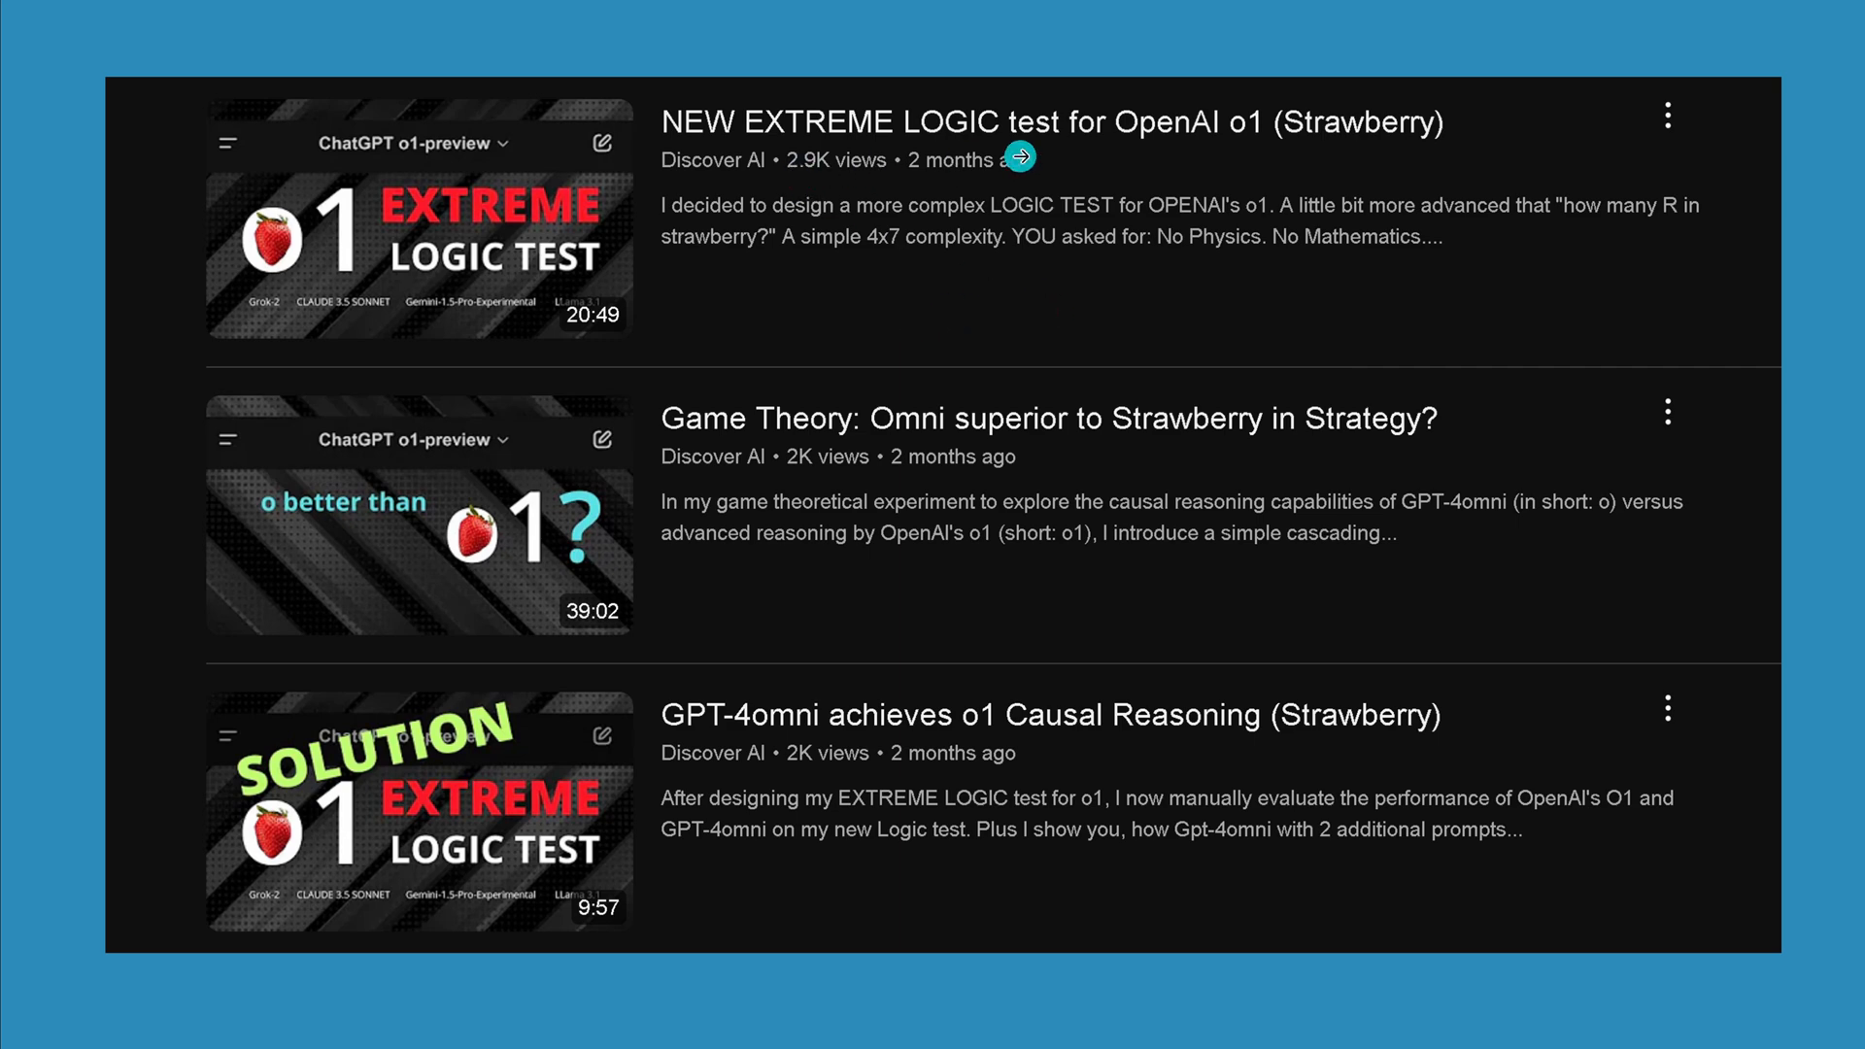
mouse_move(1486, 296)
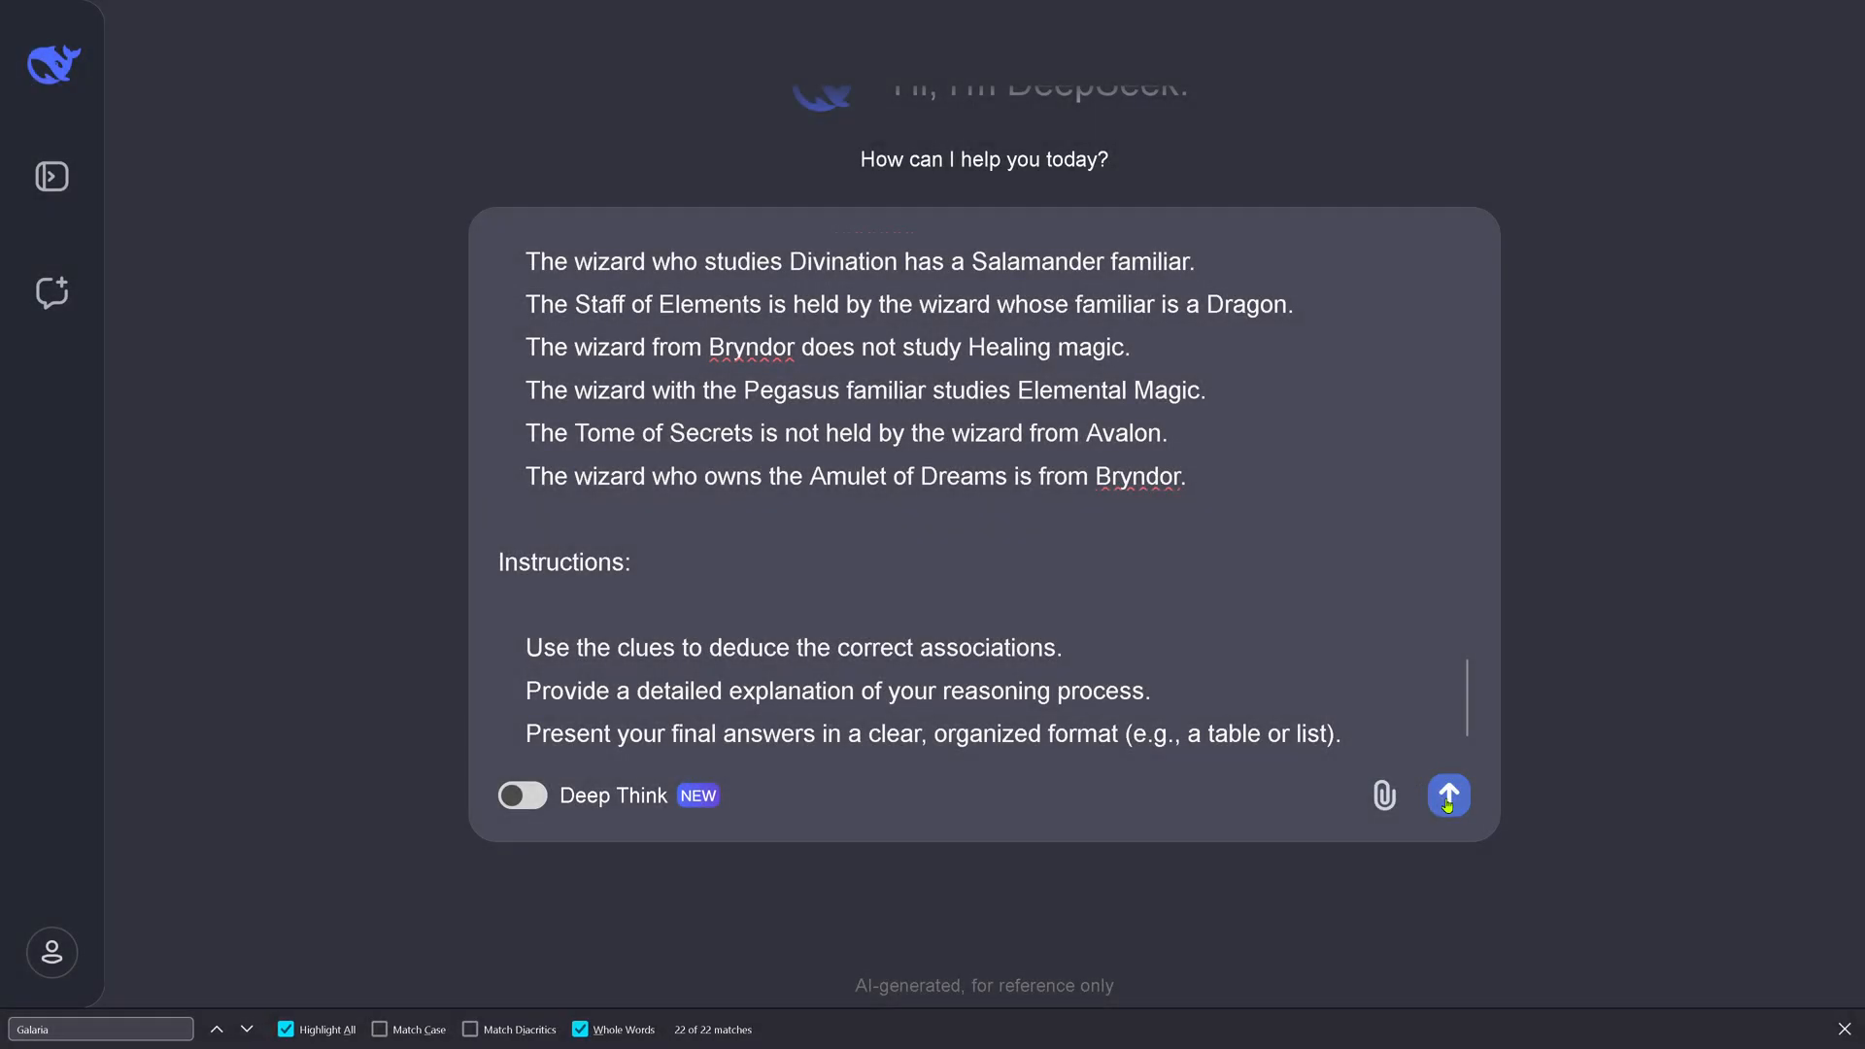
click(1449, 794)
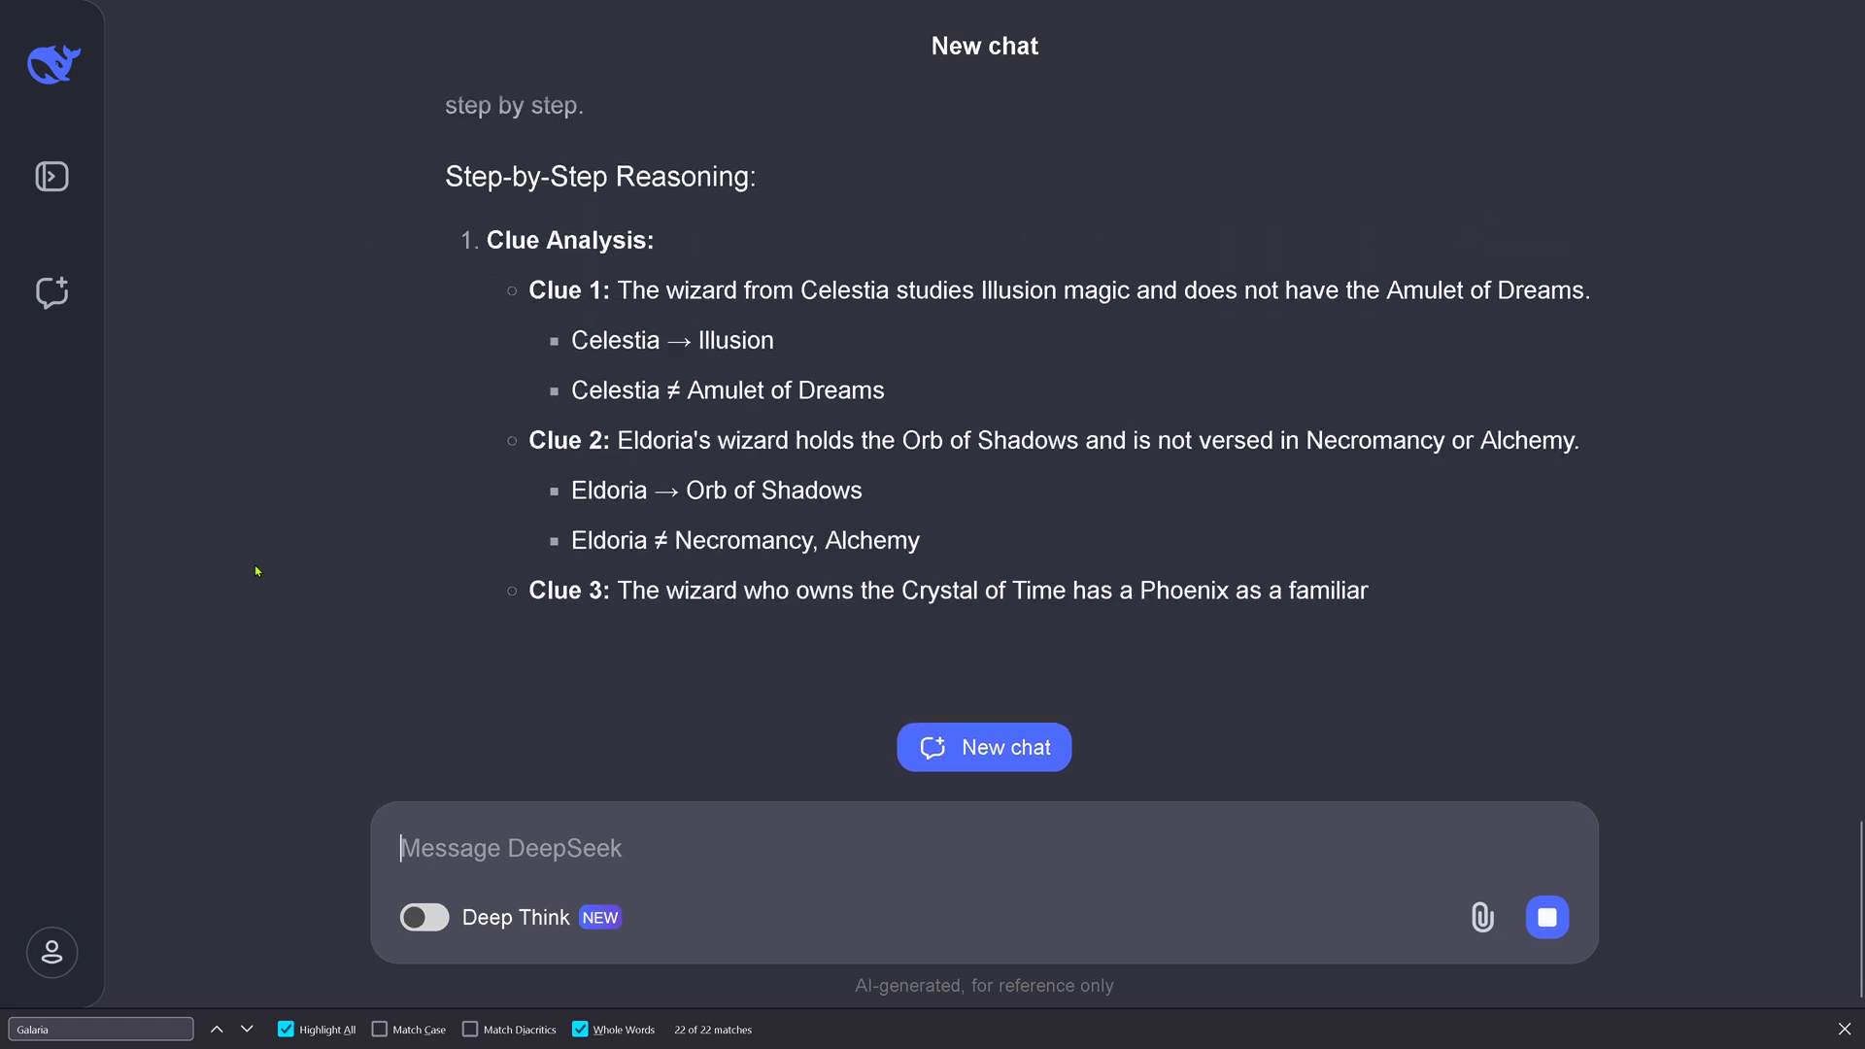
Step: Scroll down through the elimination reasoning for each familiar until the Final Answers table starts
scroll(down, 3)
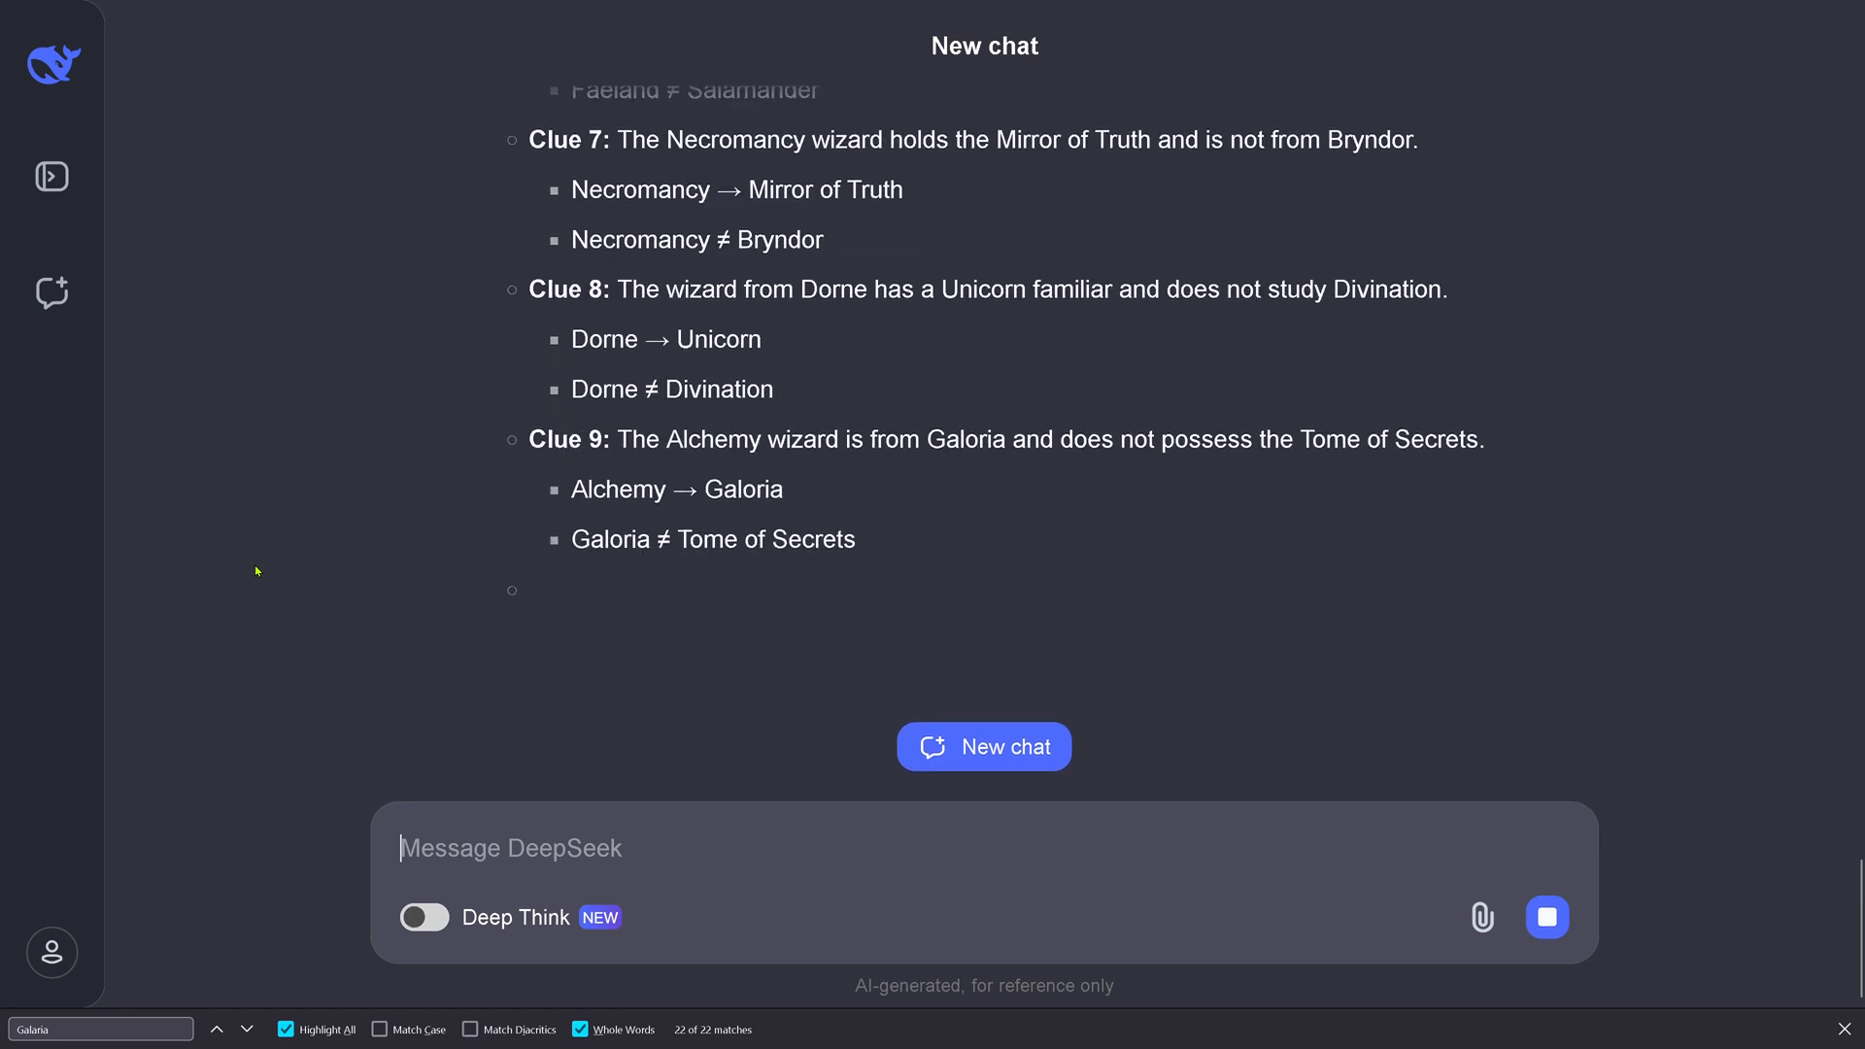
scroll(down, 3)
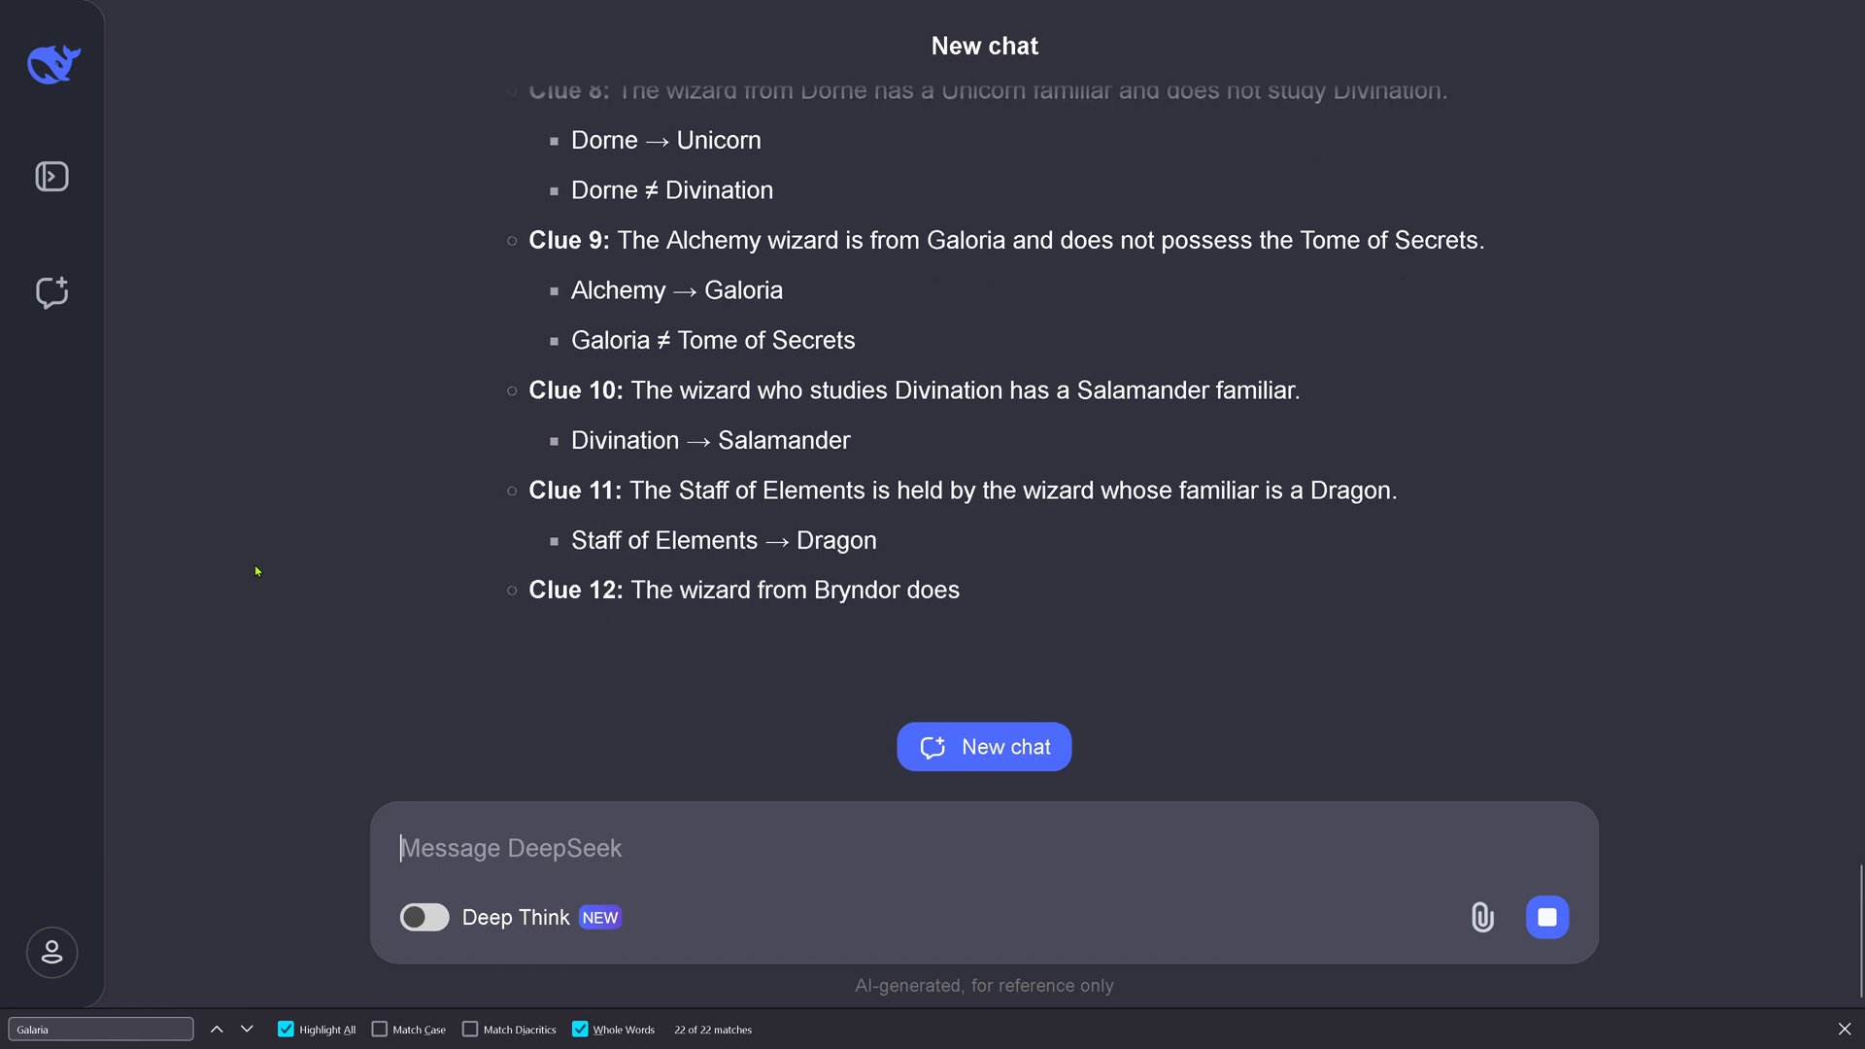
scroll(down, 3)
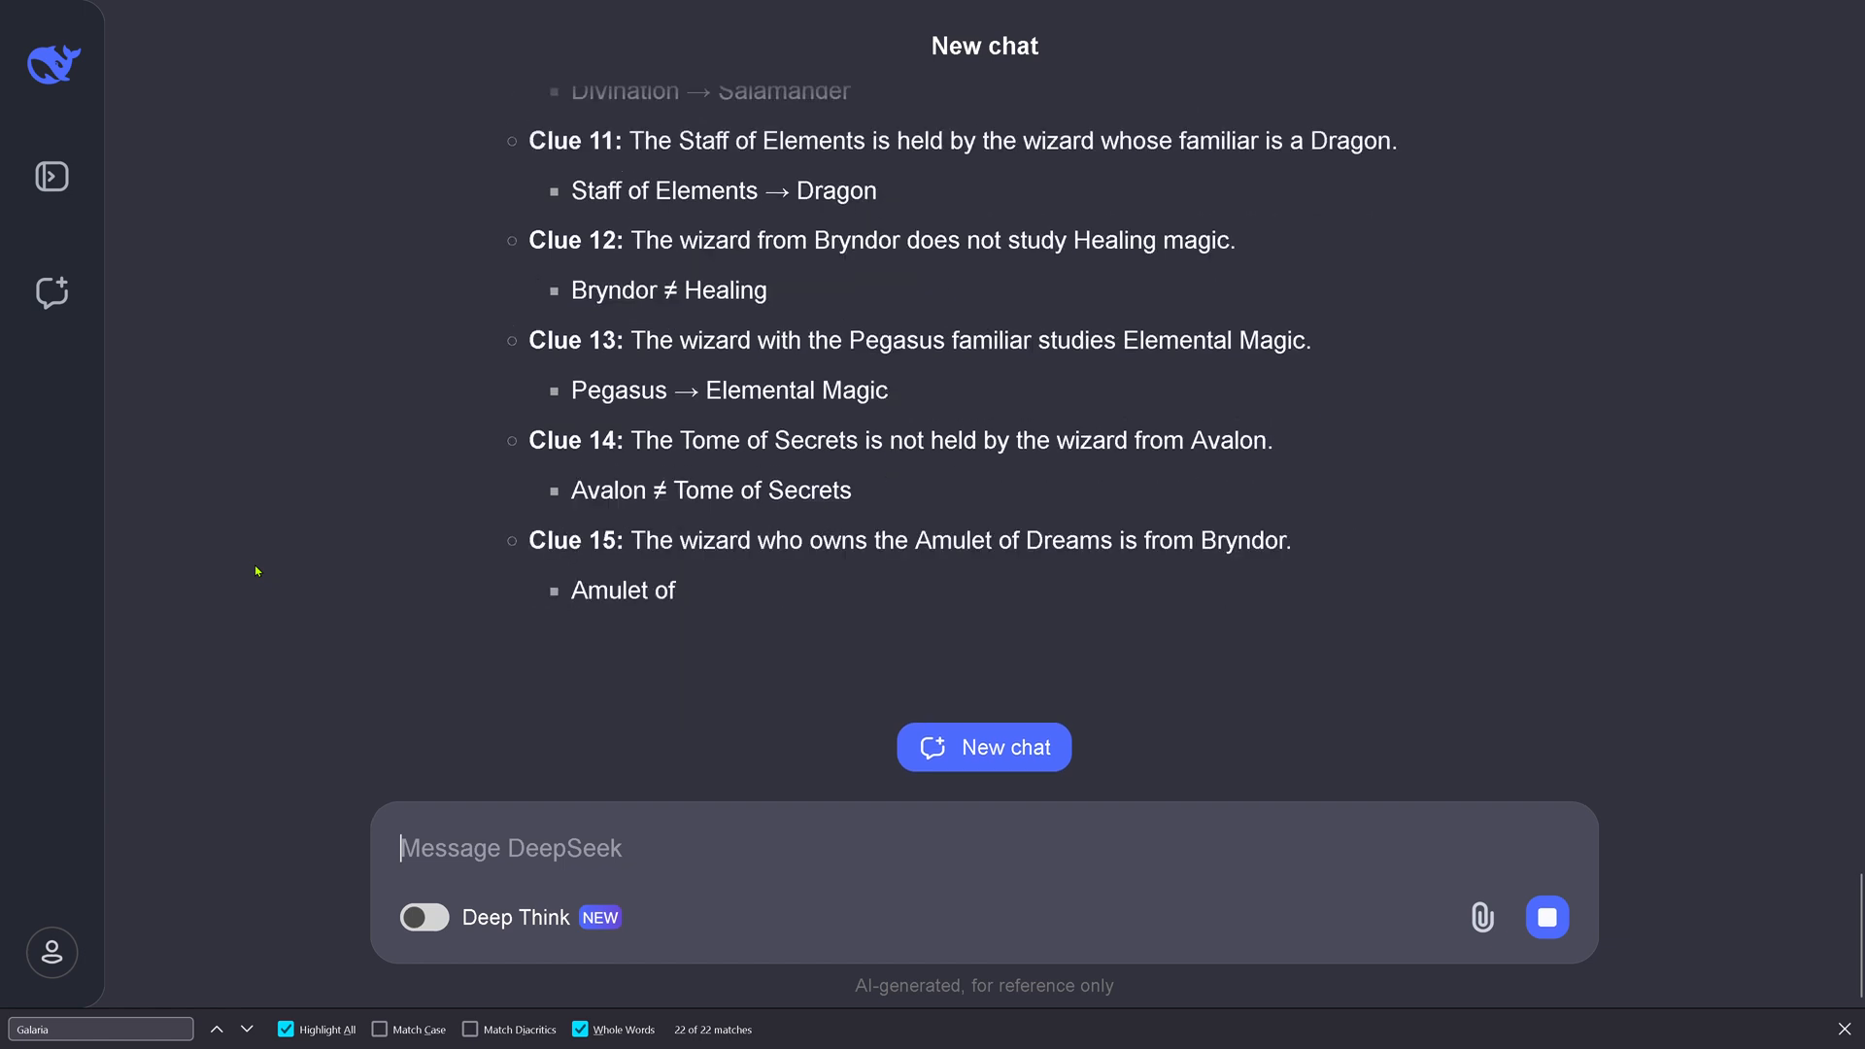
scroll(down, 3)
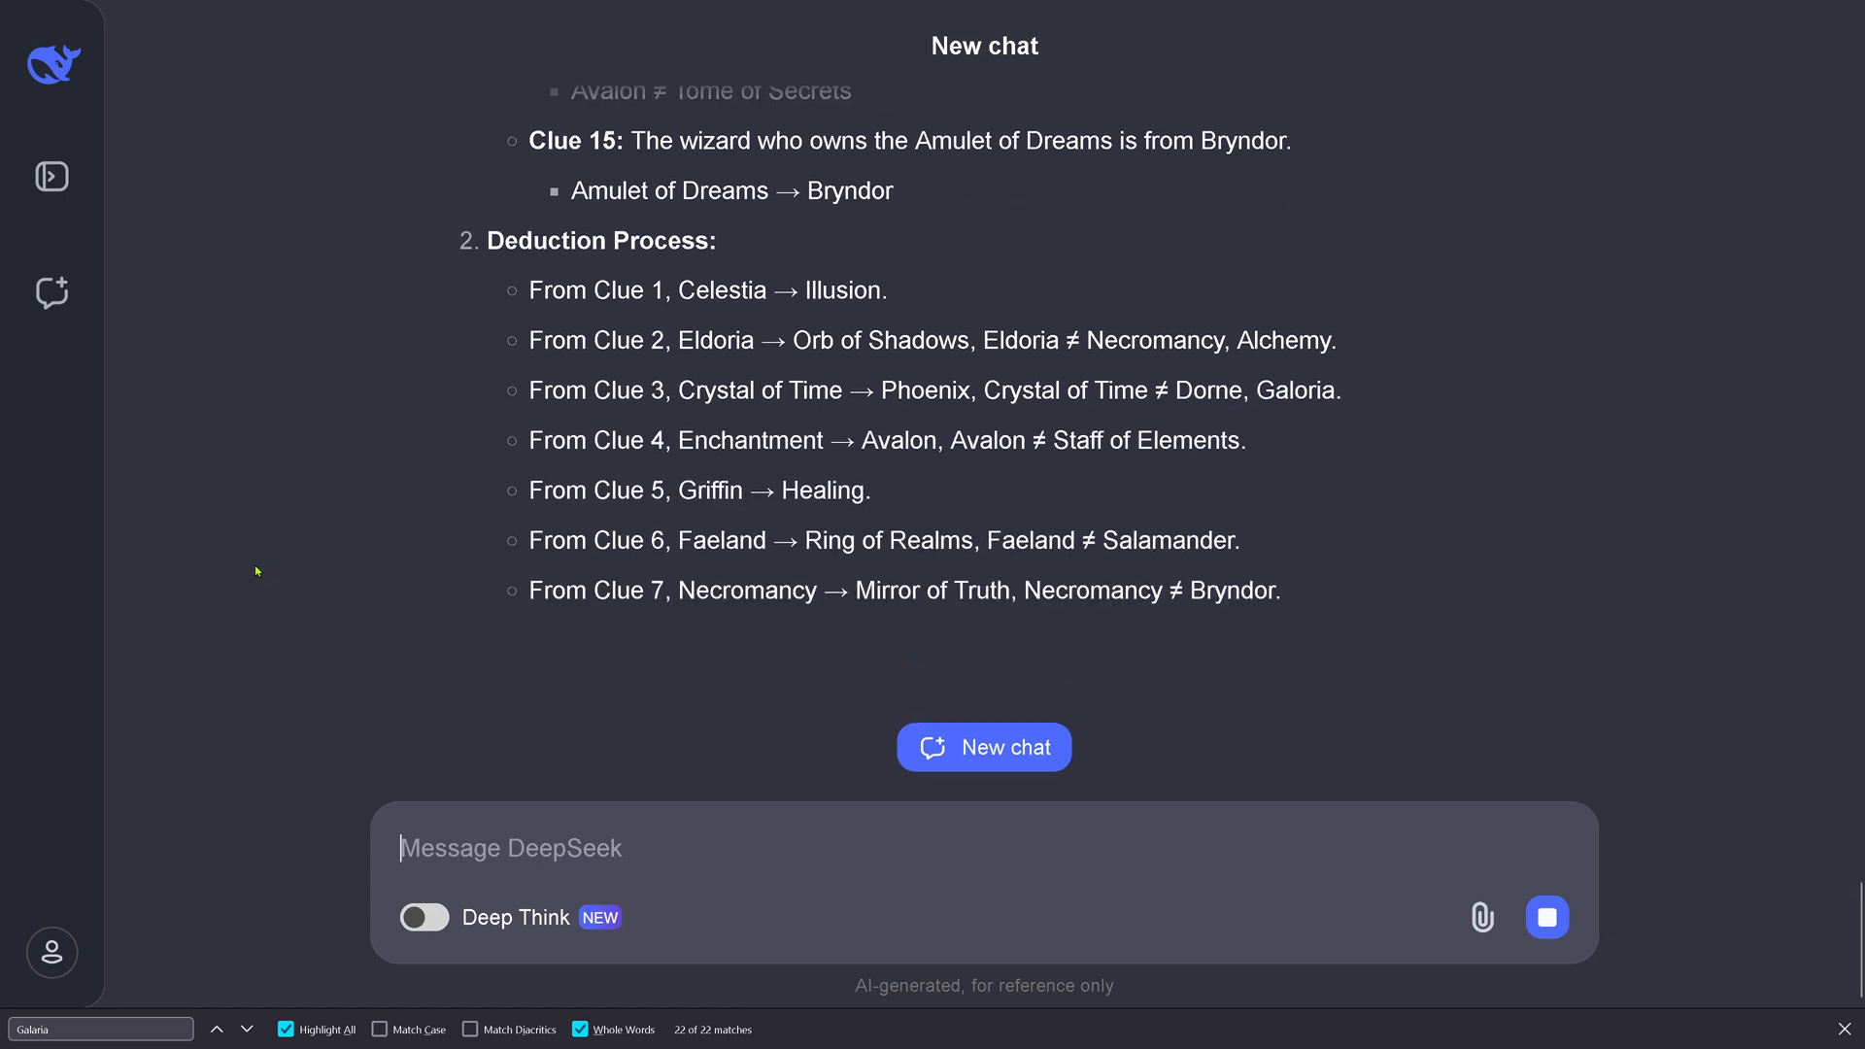
scroll(down, 3)
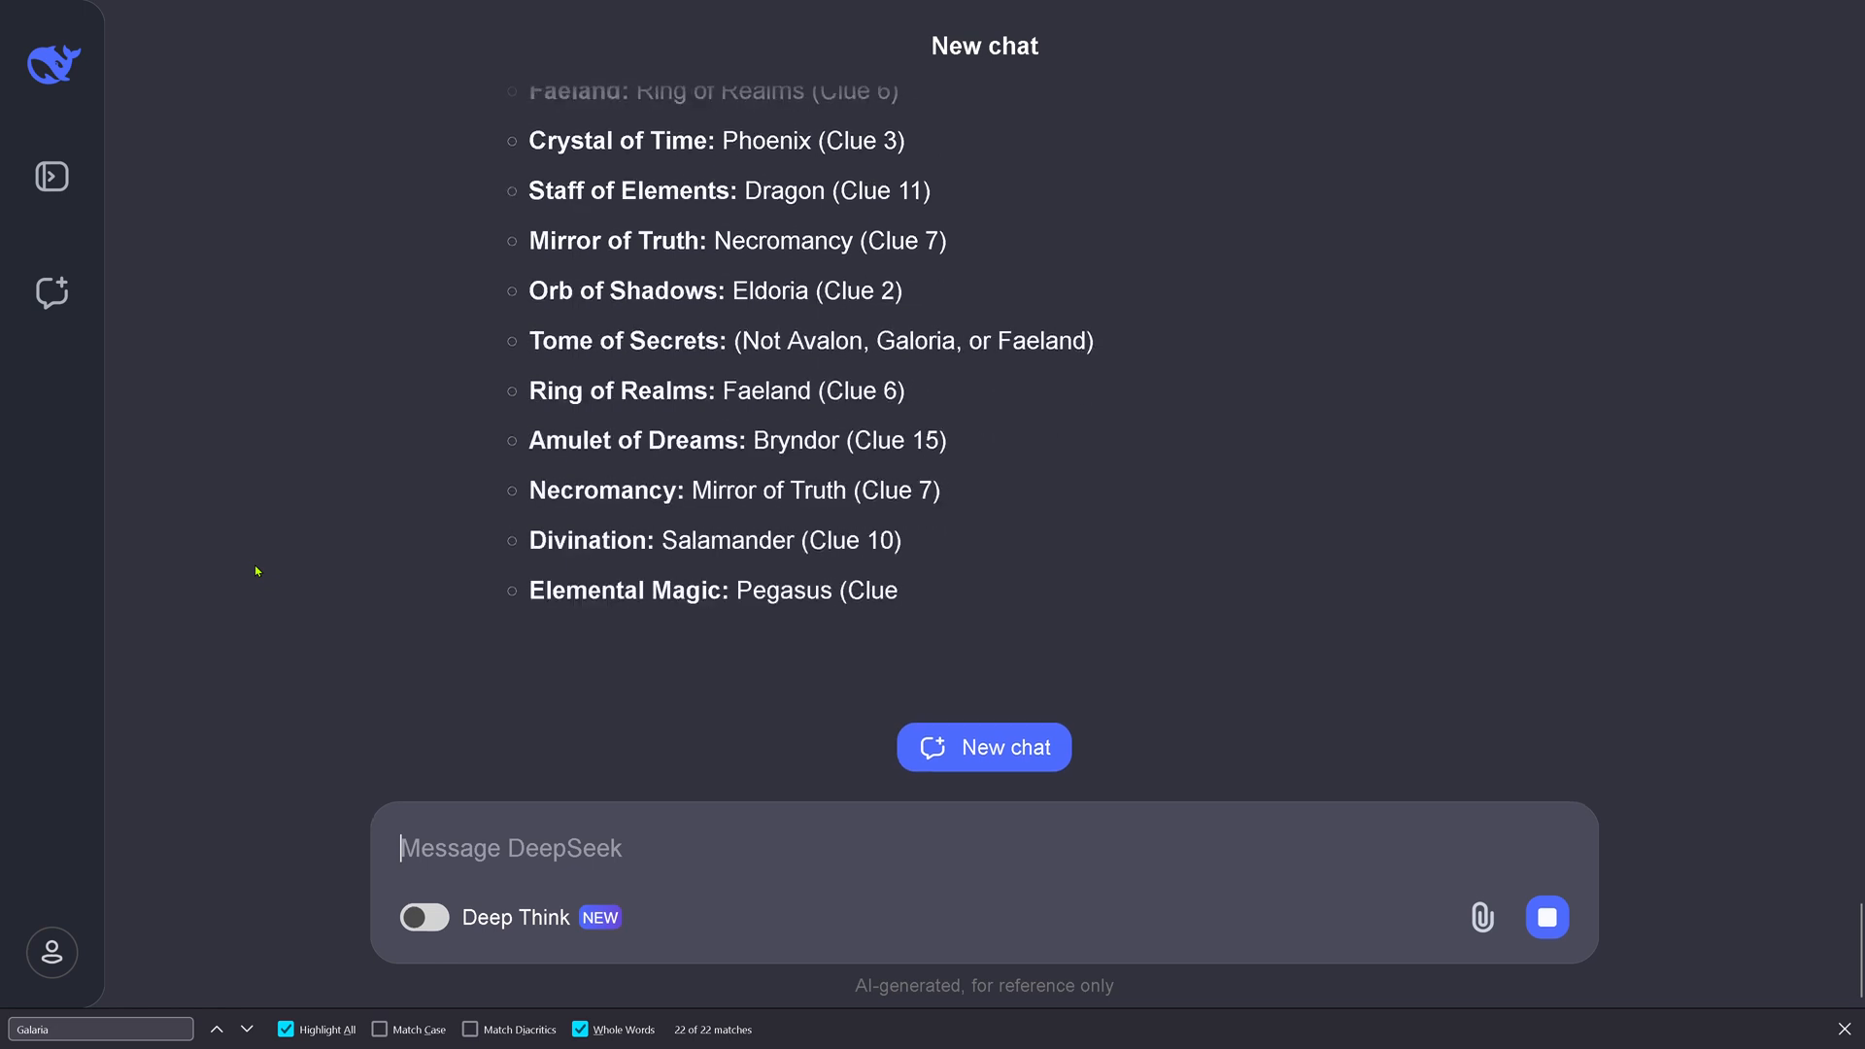
scroll(down, 3)
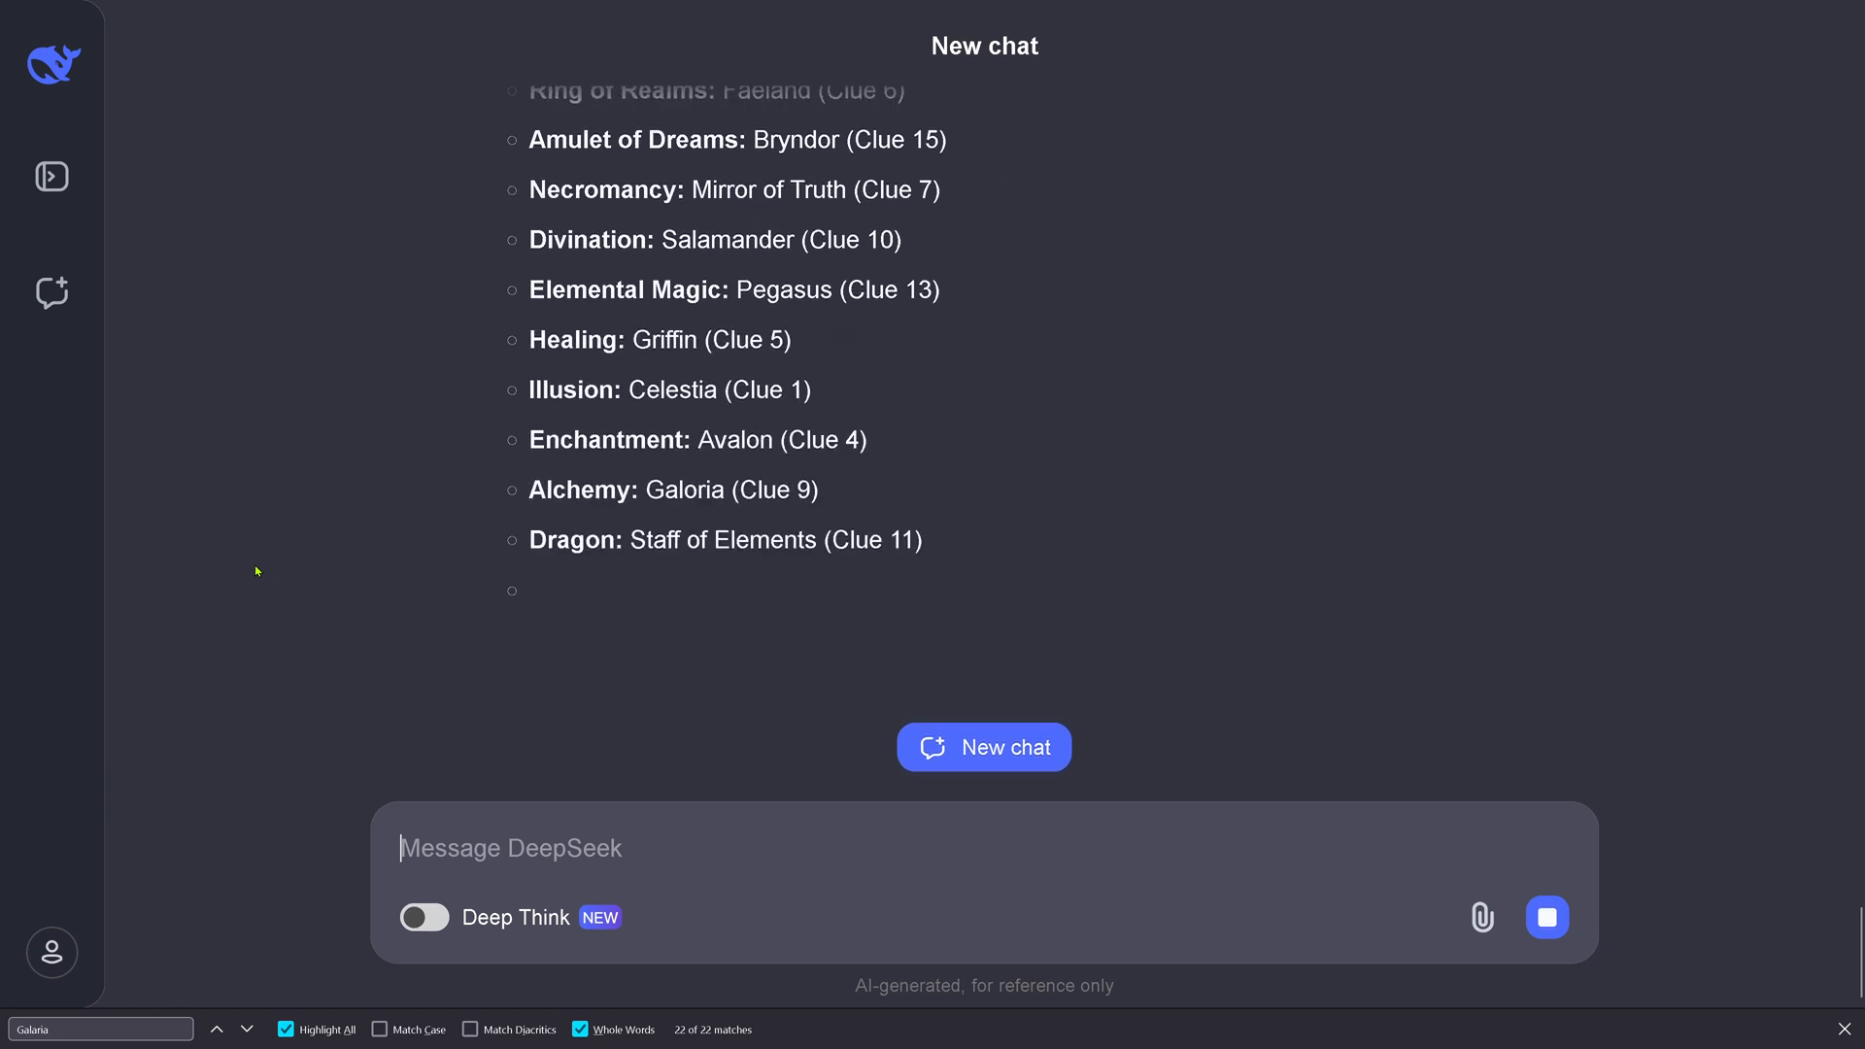
scroll(down, 3)
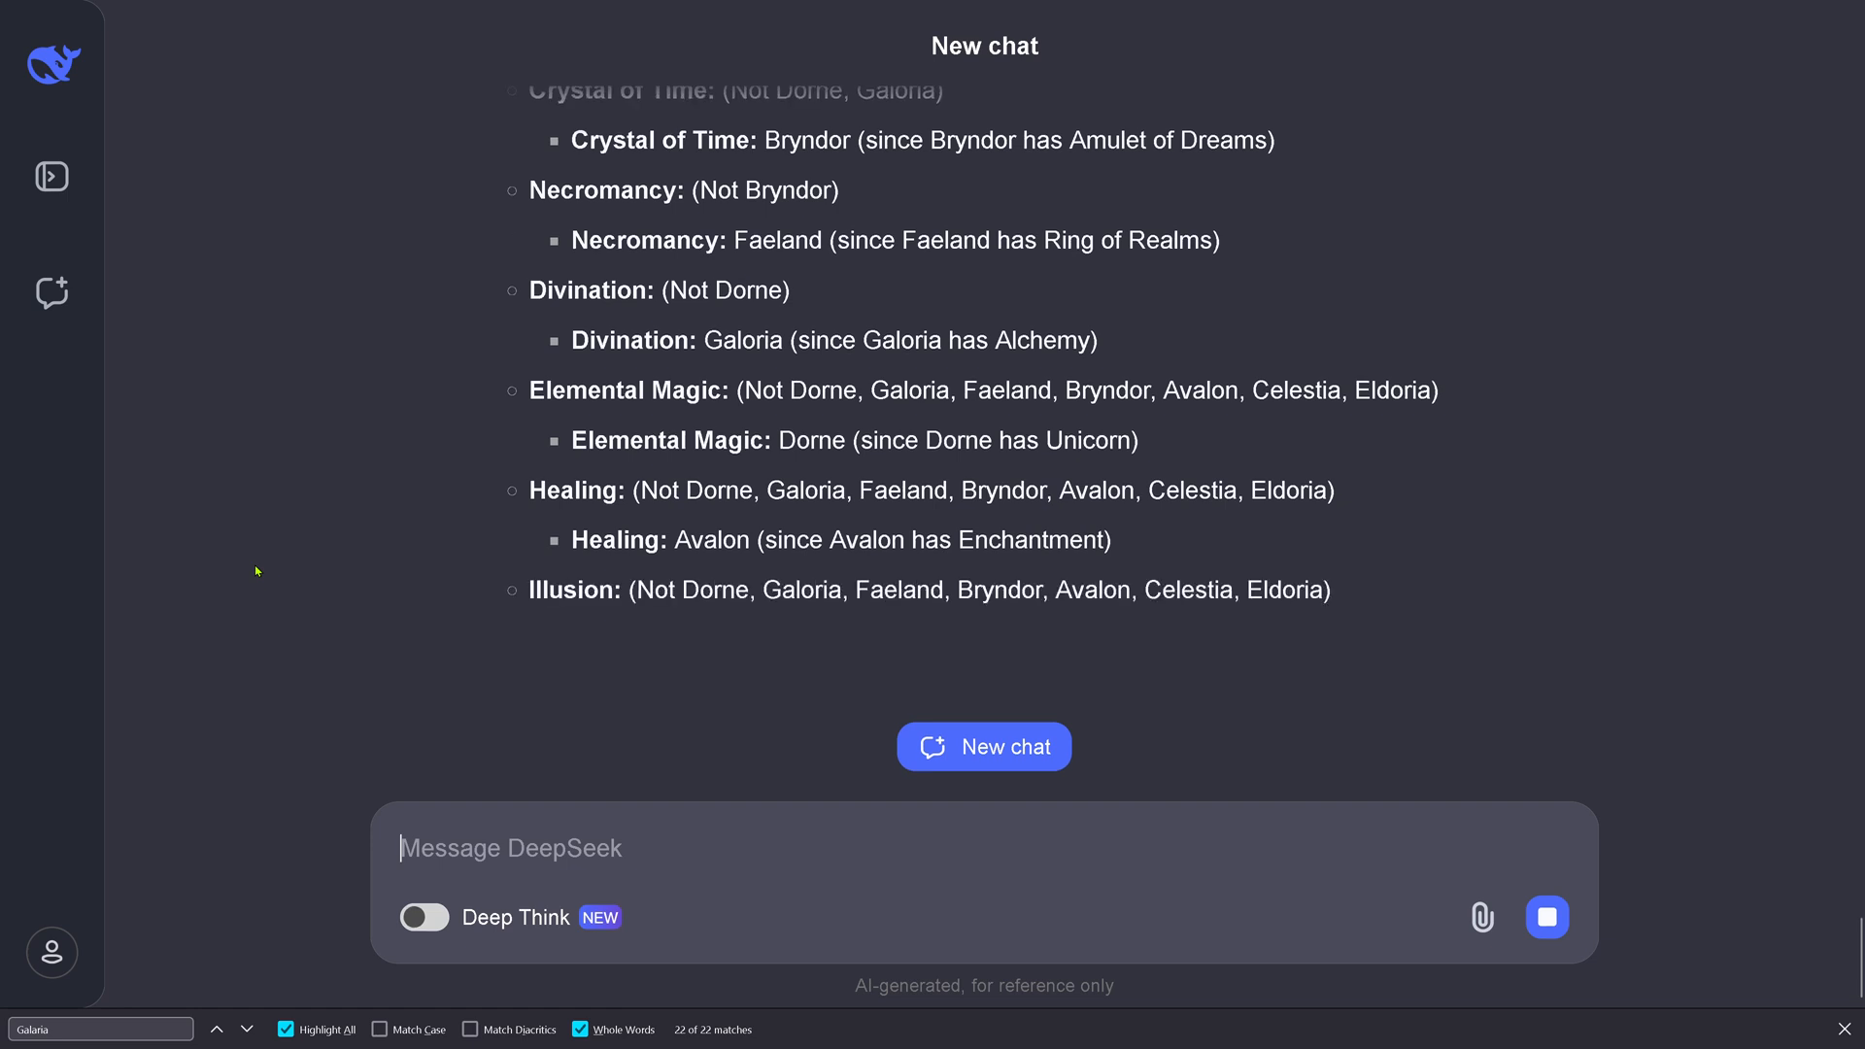
scroll(down, 3)
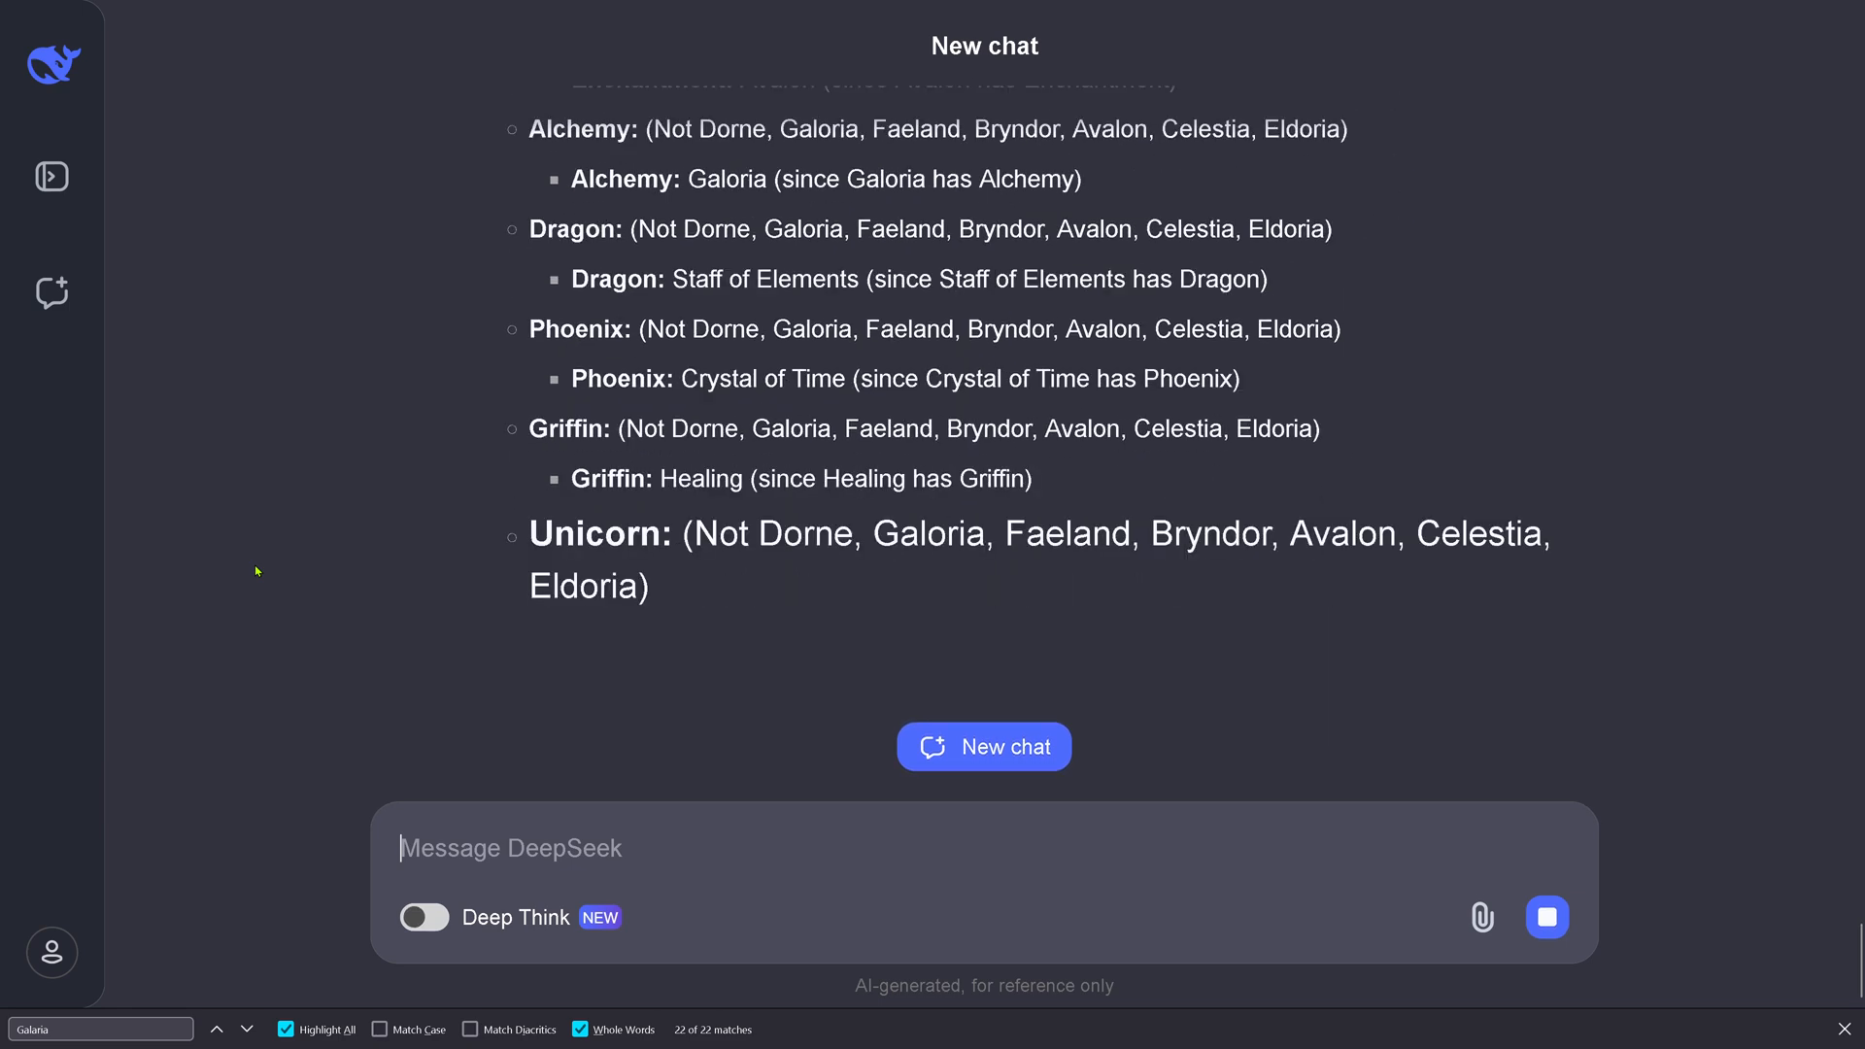
scroll(down, 3)
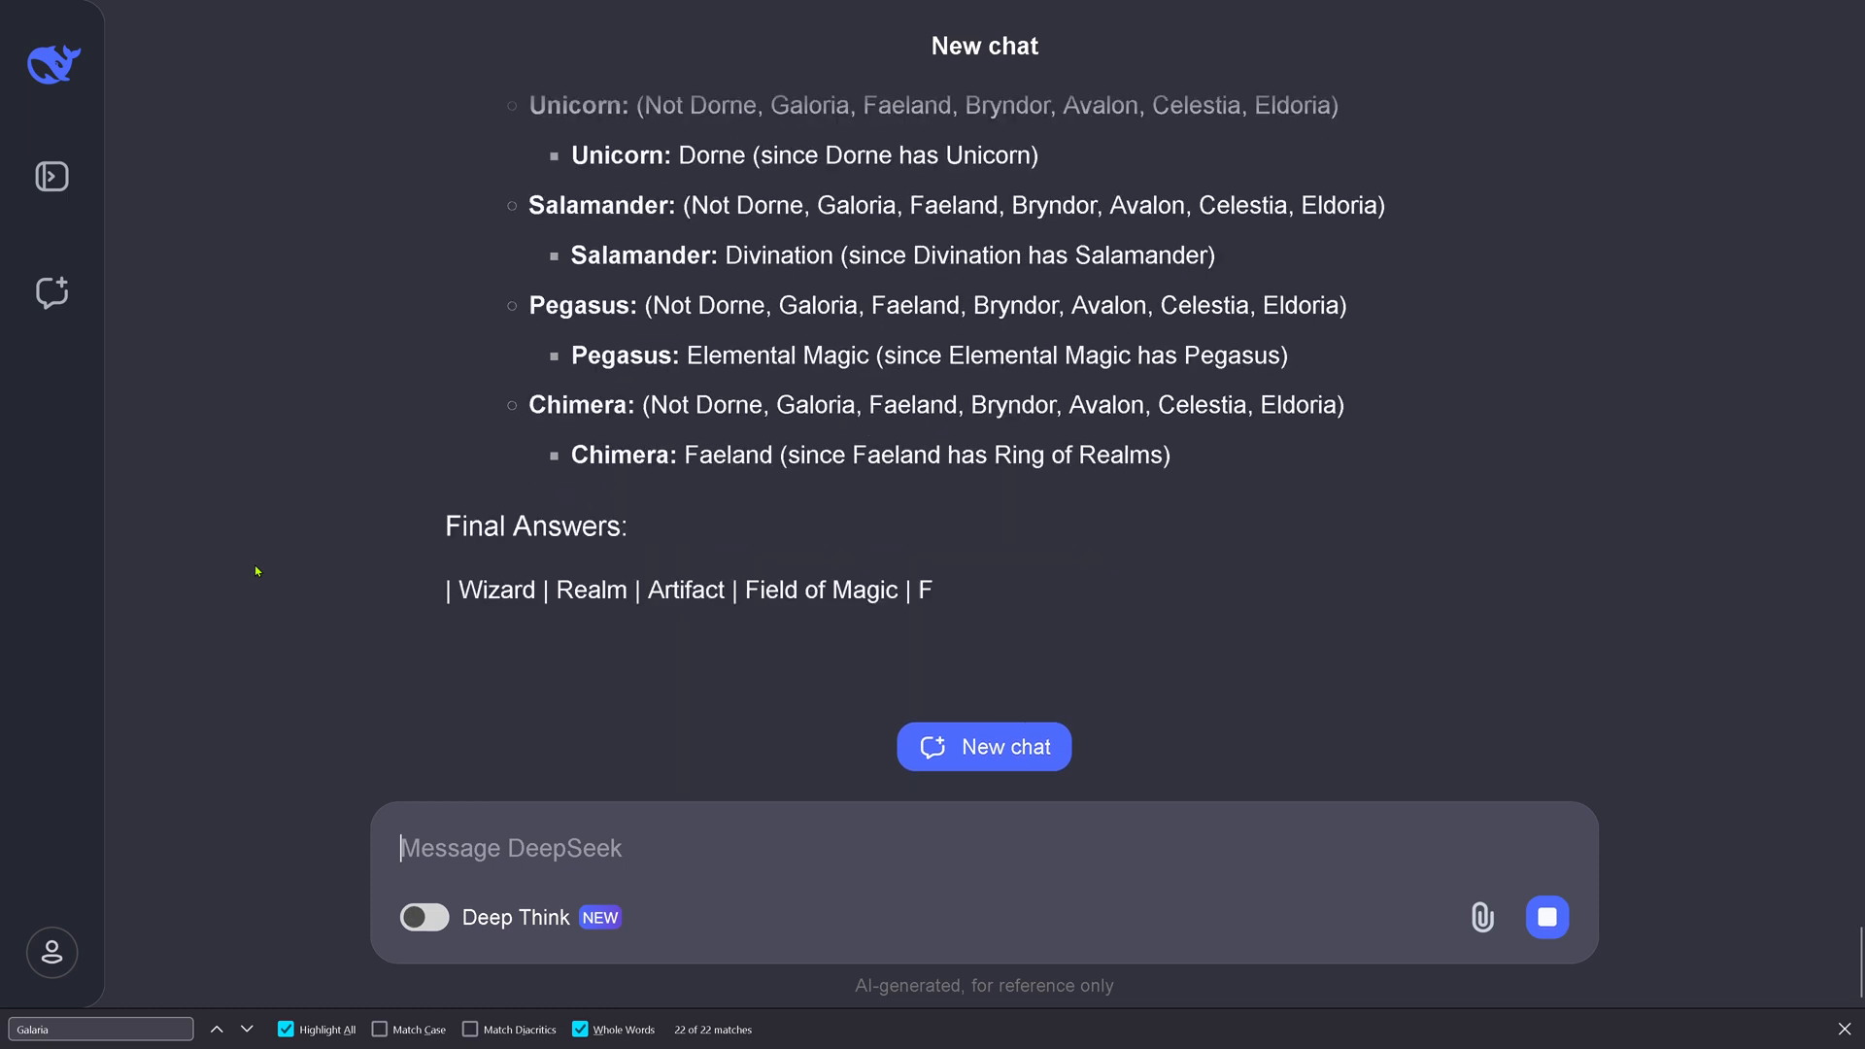
Step: Scroll down to review the Final Answers table before starting a fresh Deep Think chat
scroll(down, 3)
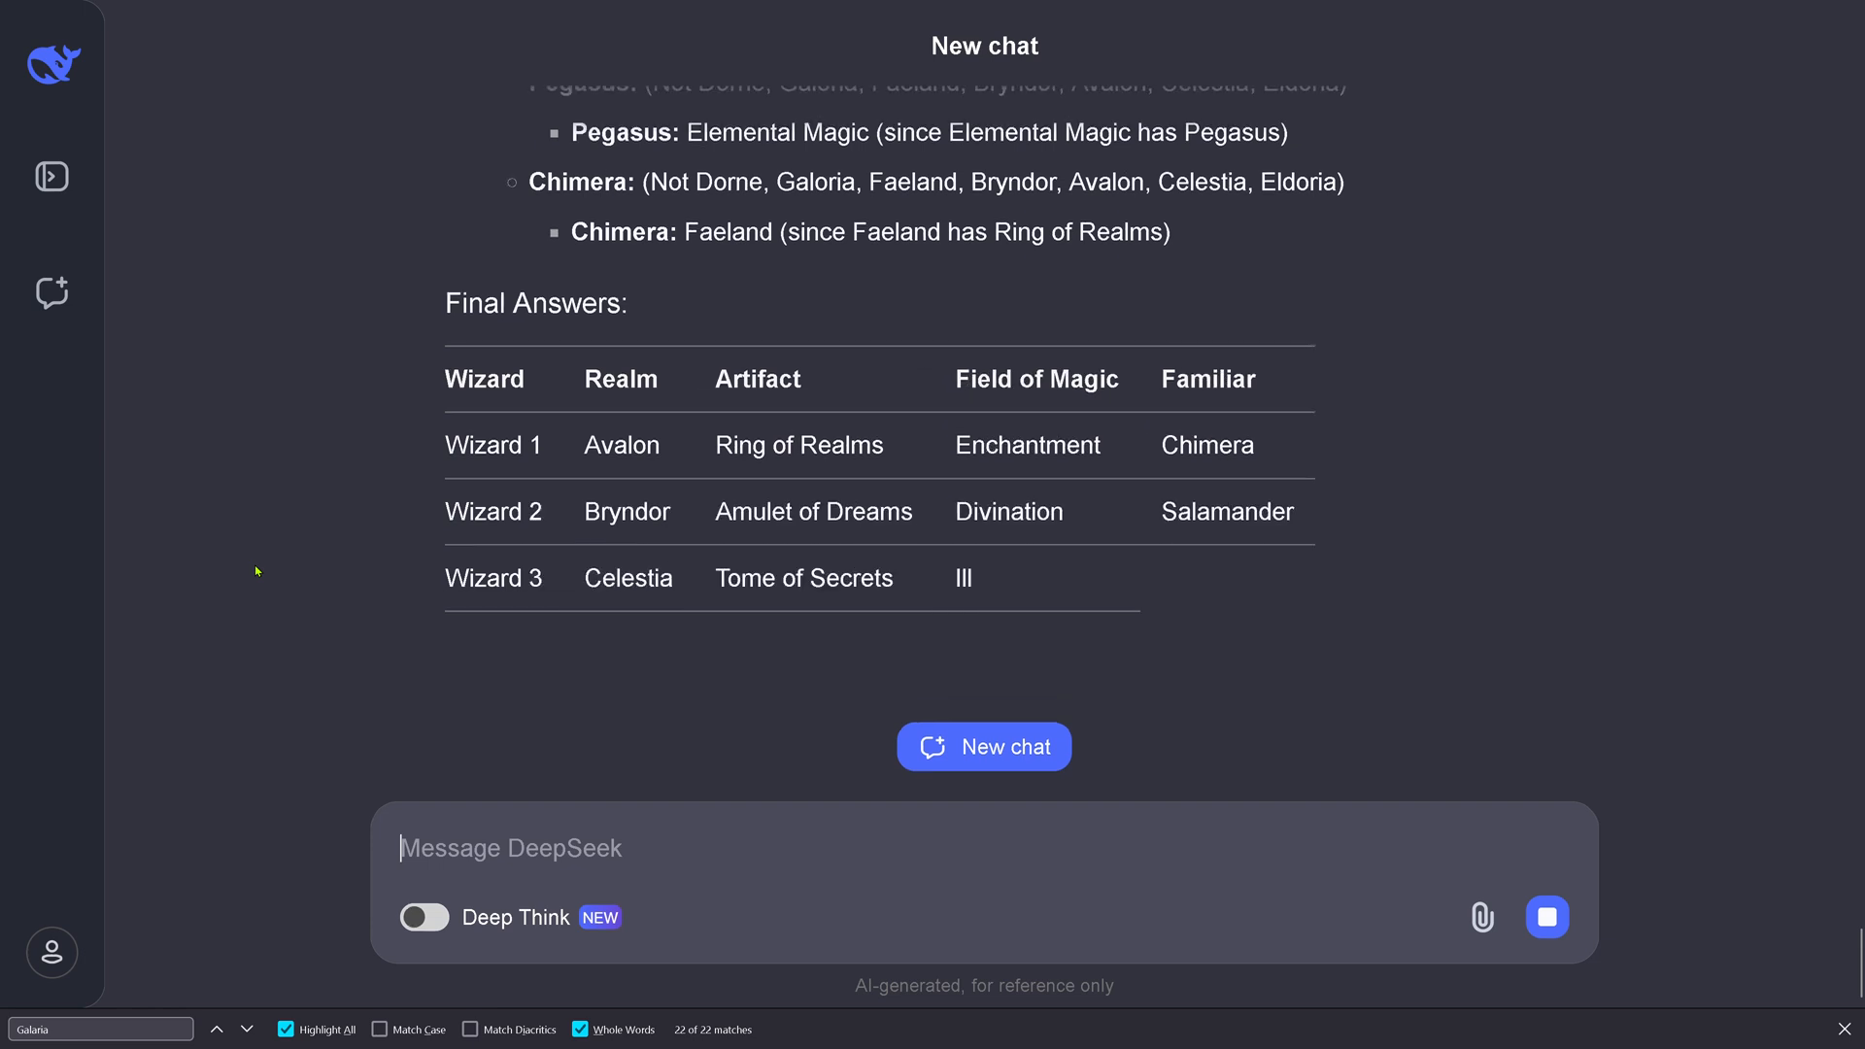
scroll(down, 3)
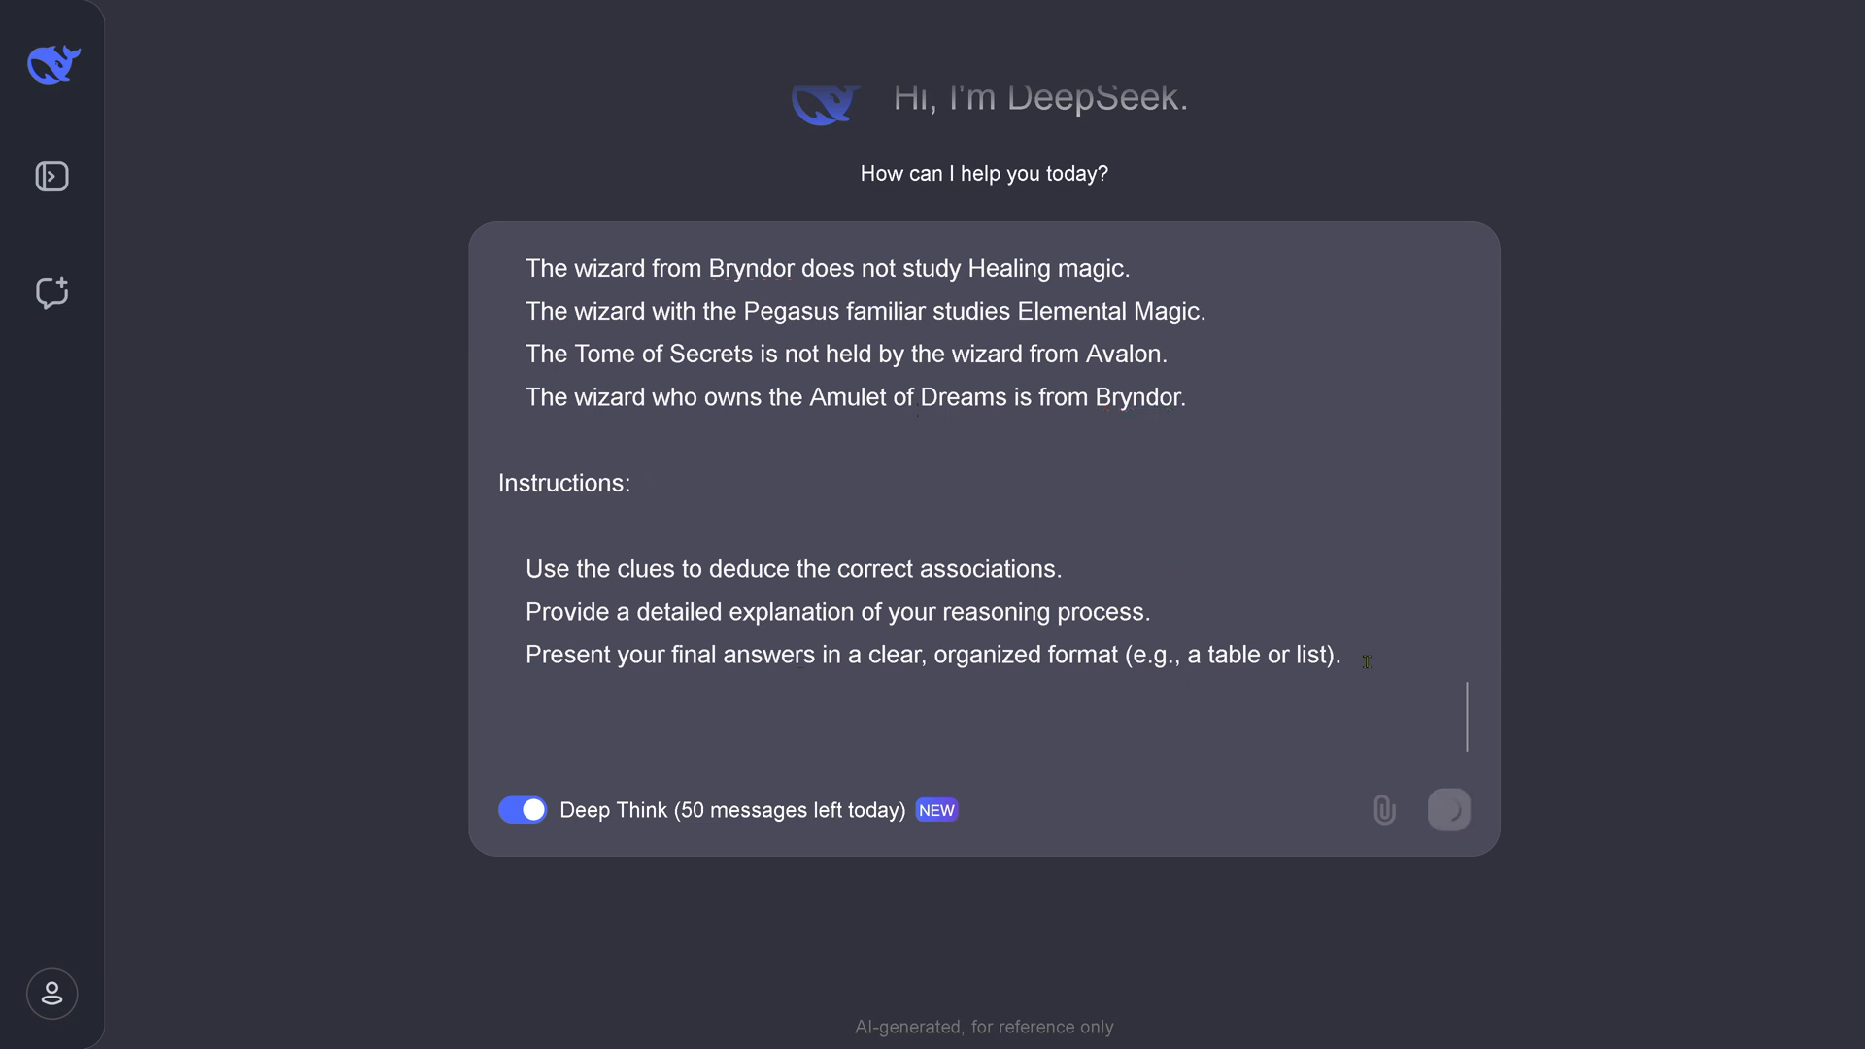
Step: Submit the puzzle with Deep Think enabled so reasoning starts streaming from Celestia
click(1449, 810)
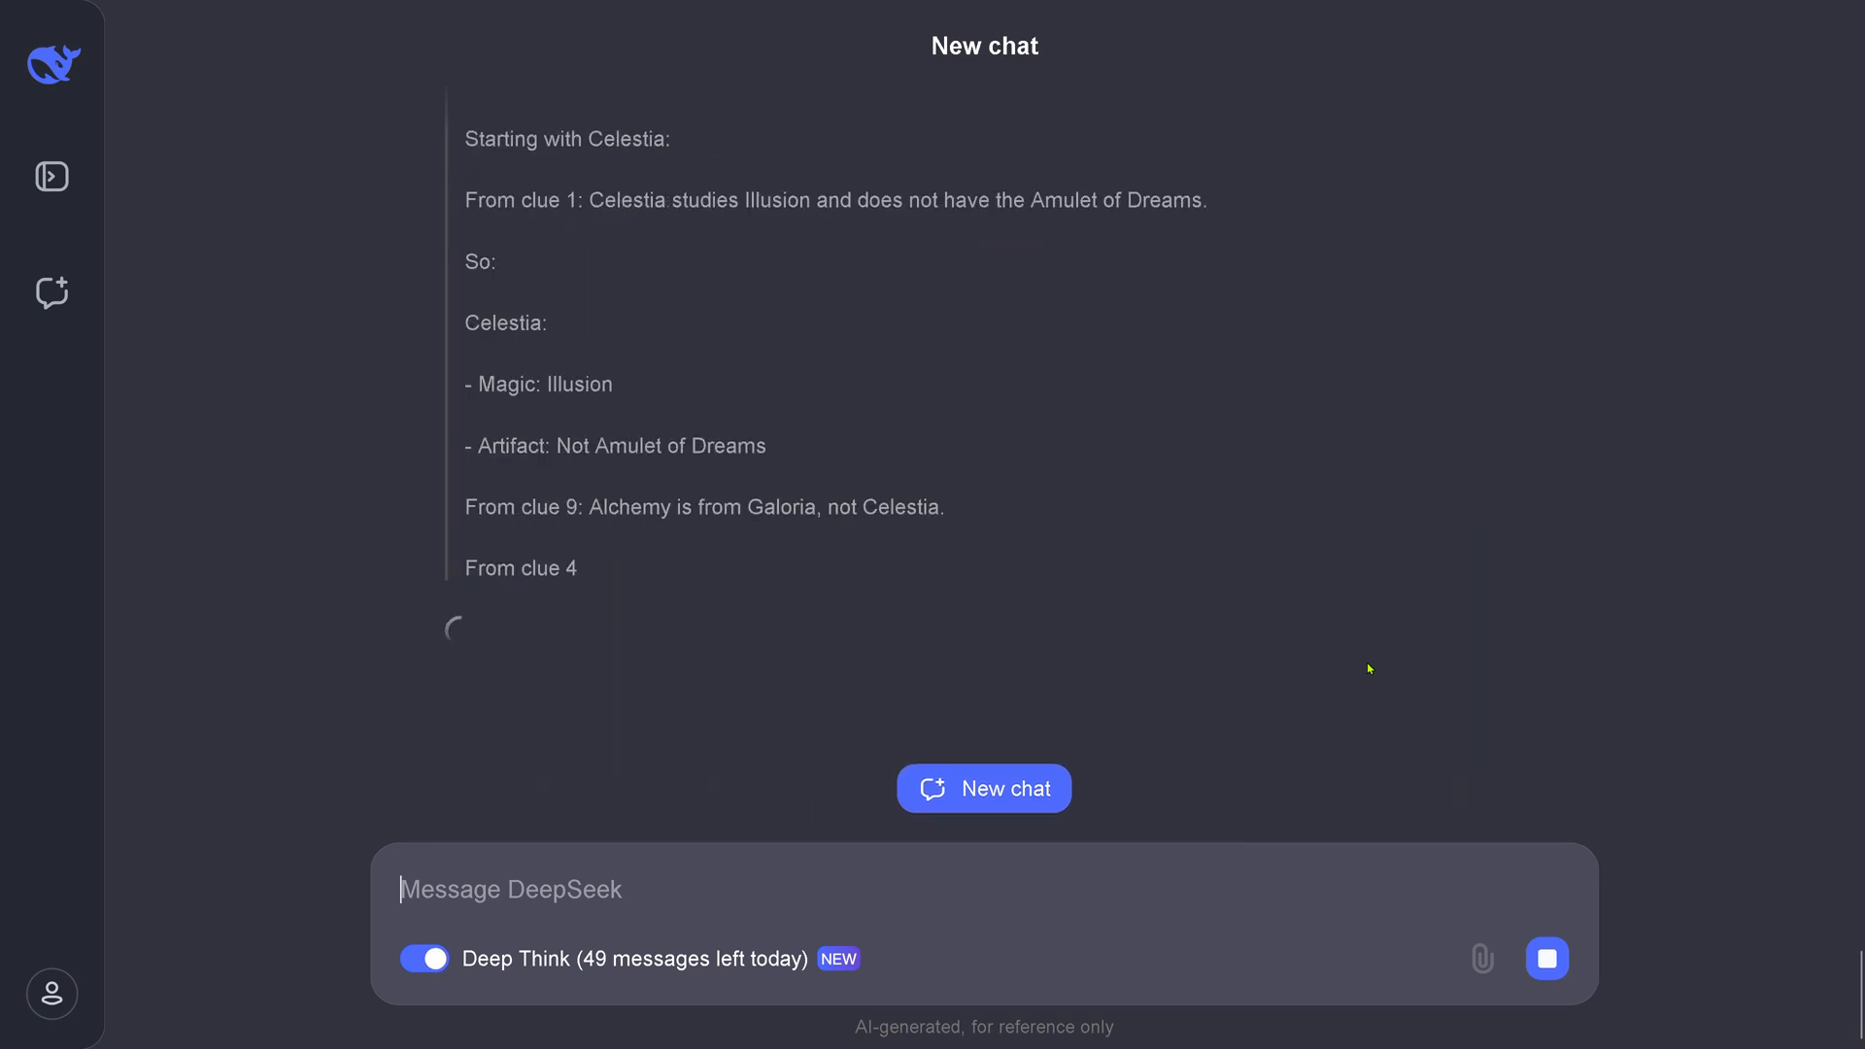
Step: Scroll down as Deep Think reasons toward the Final Answer table of artifacts, magic and familiars
scroll(down, 3)
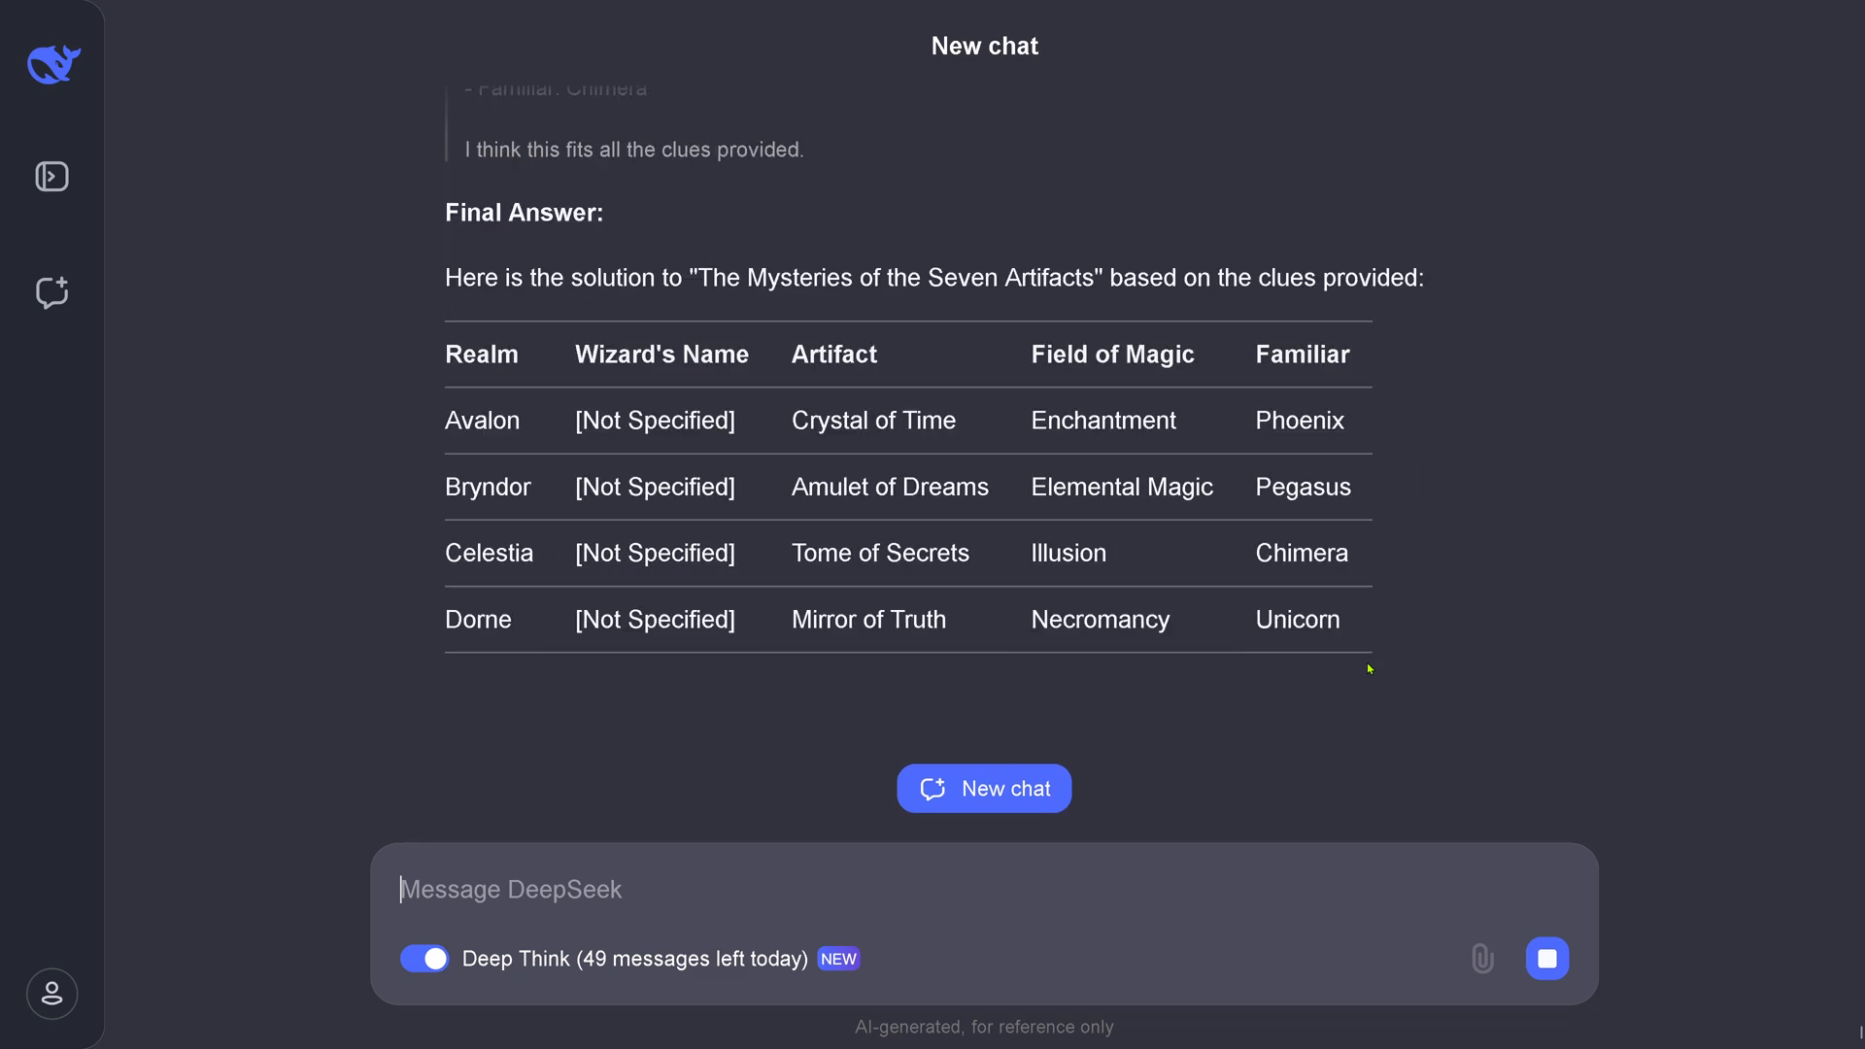
Step: Scroll through the seven-realm table and per-realm Explanation as the answer completes
scroll(down, 3)
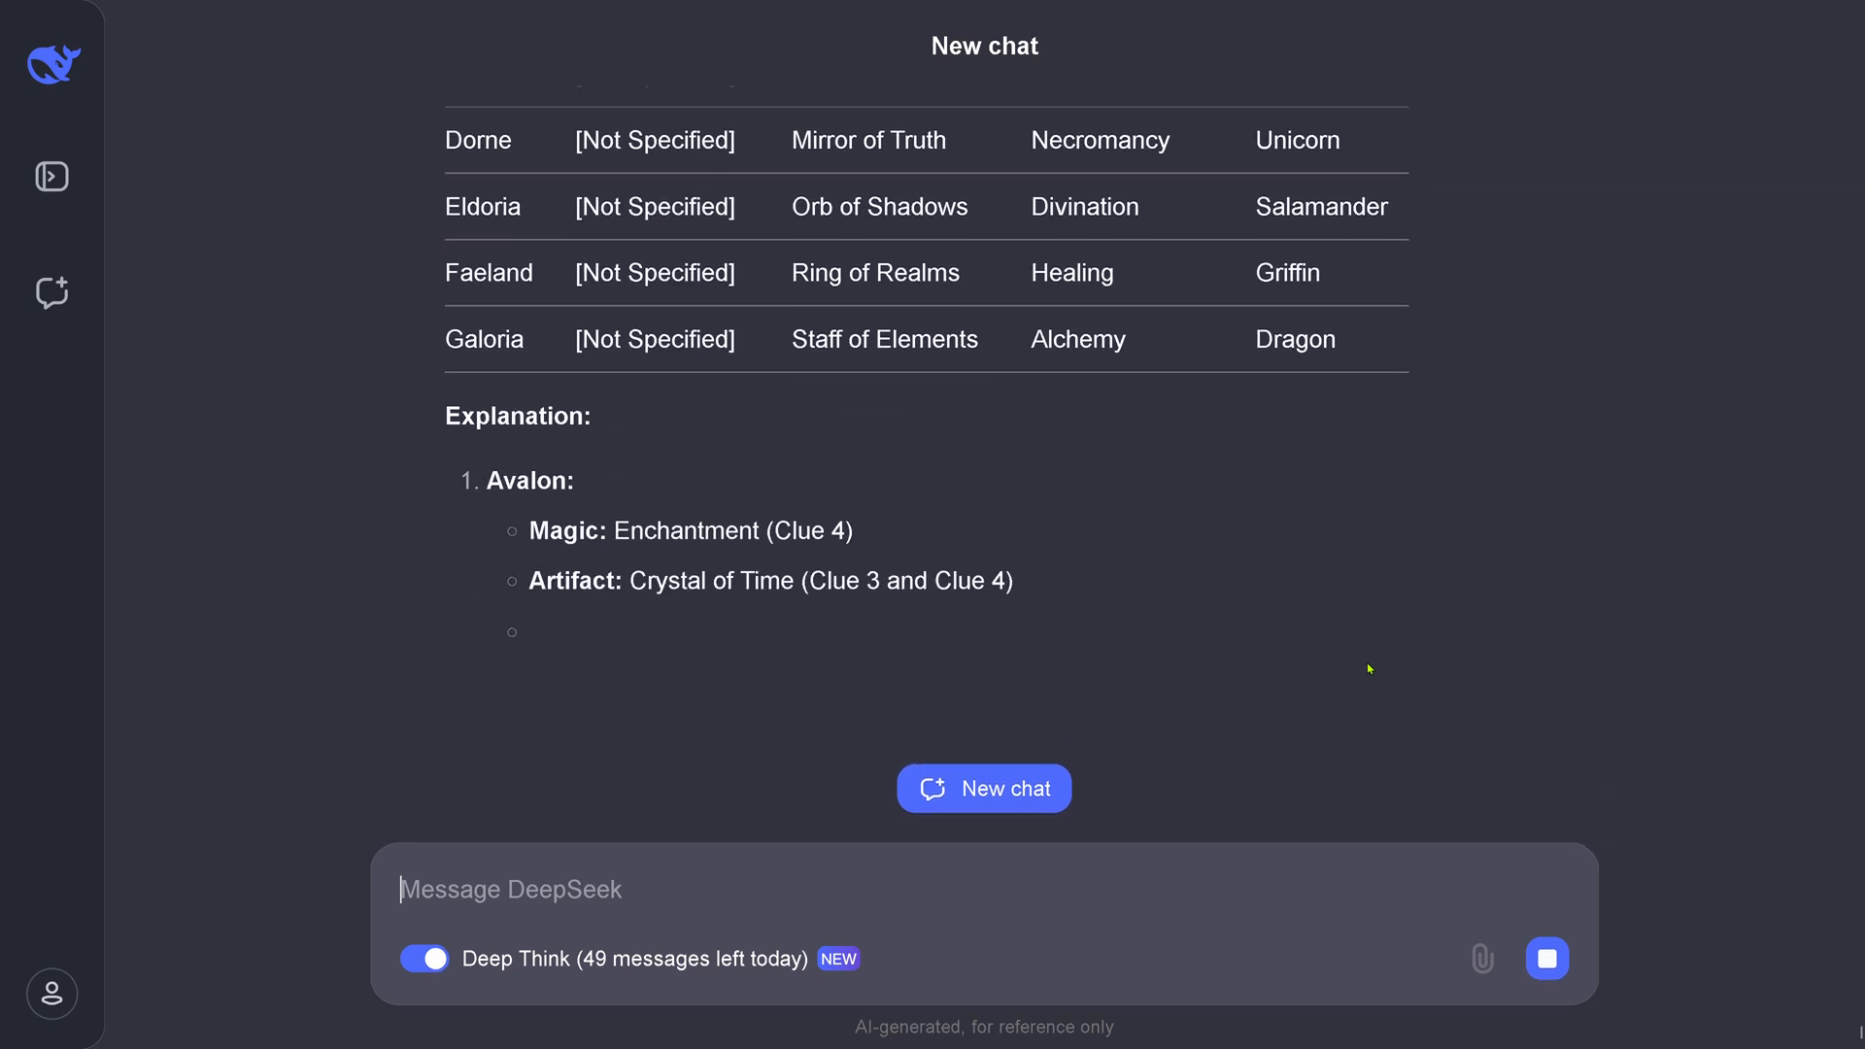
scroll(down, 3)
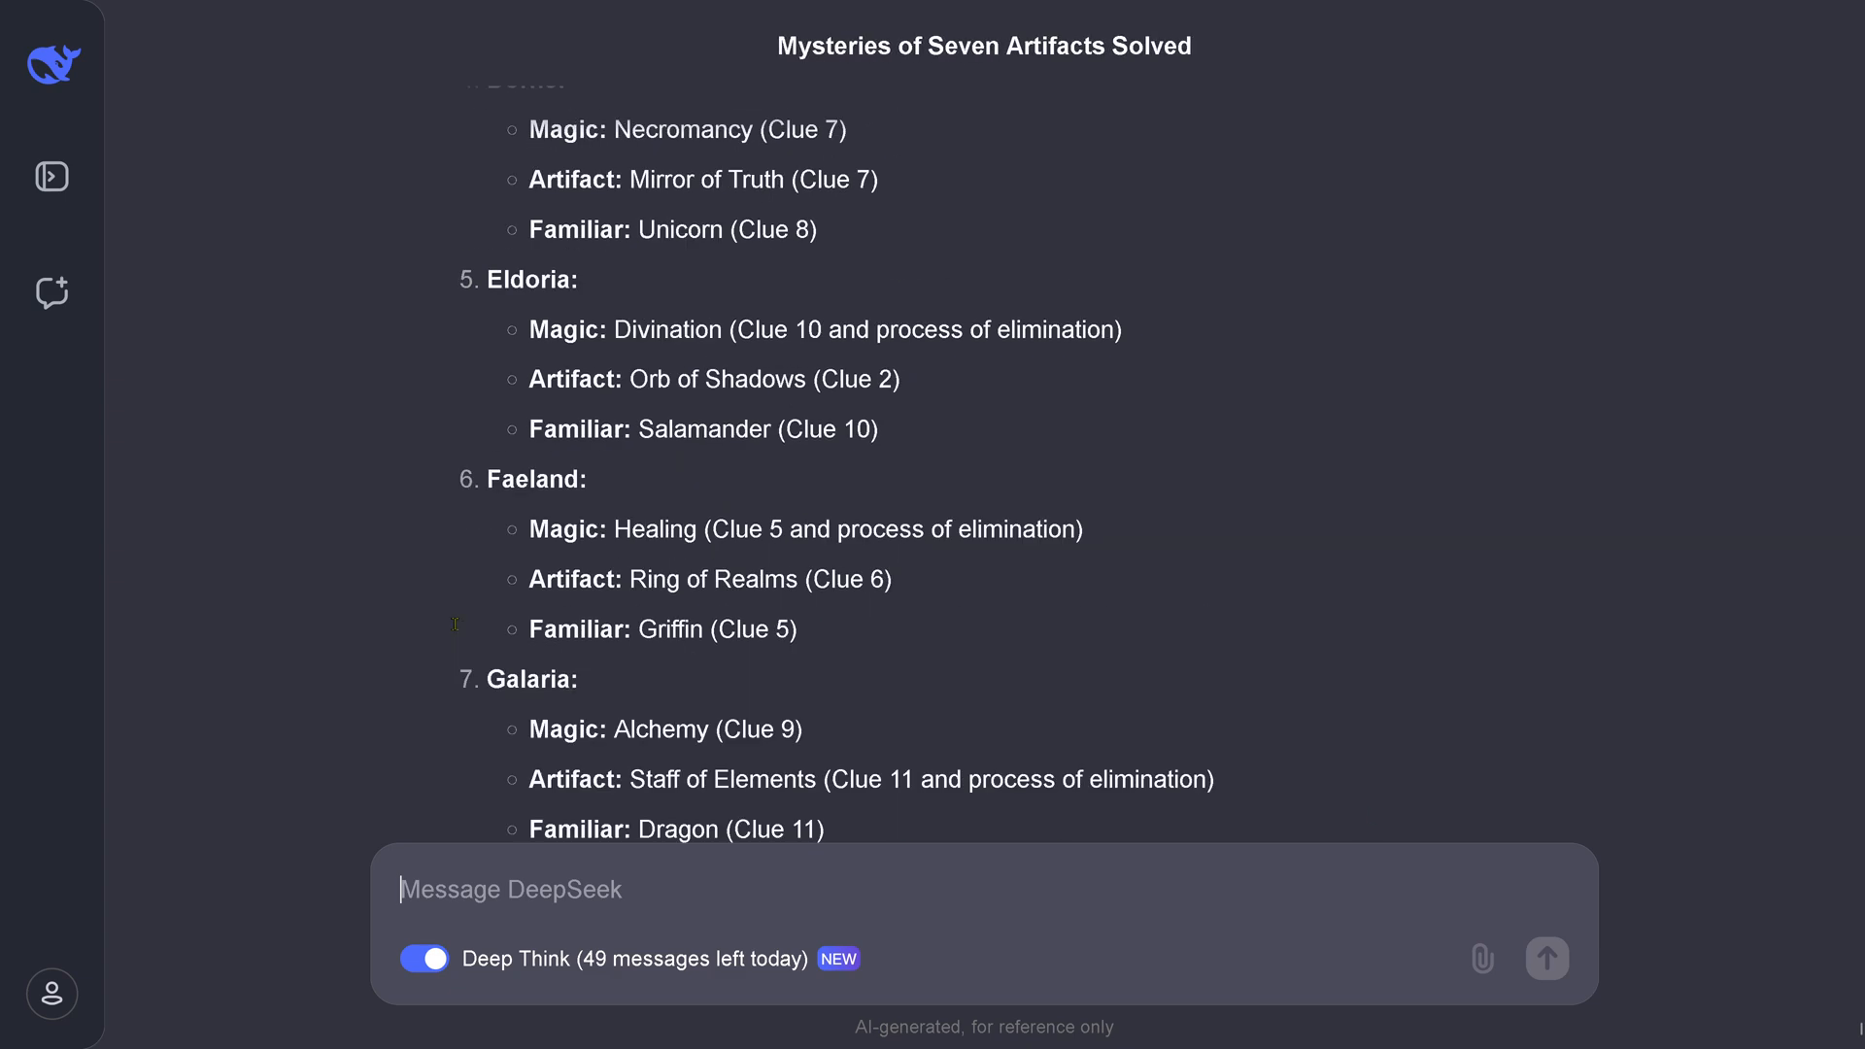
scroll(up, 3)
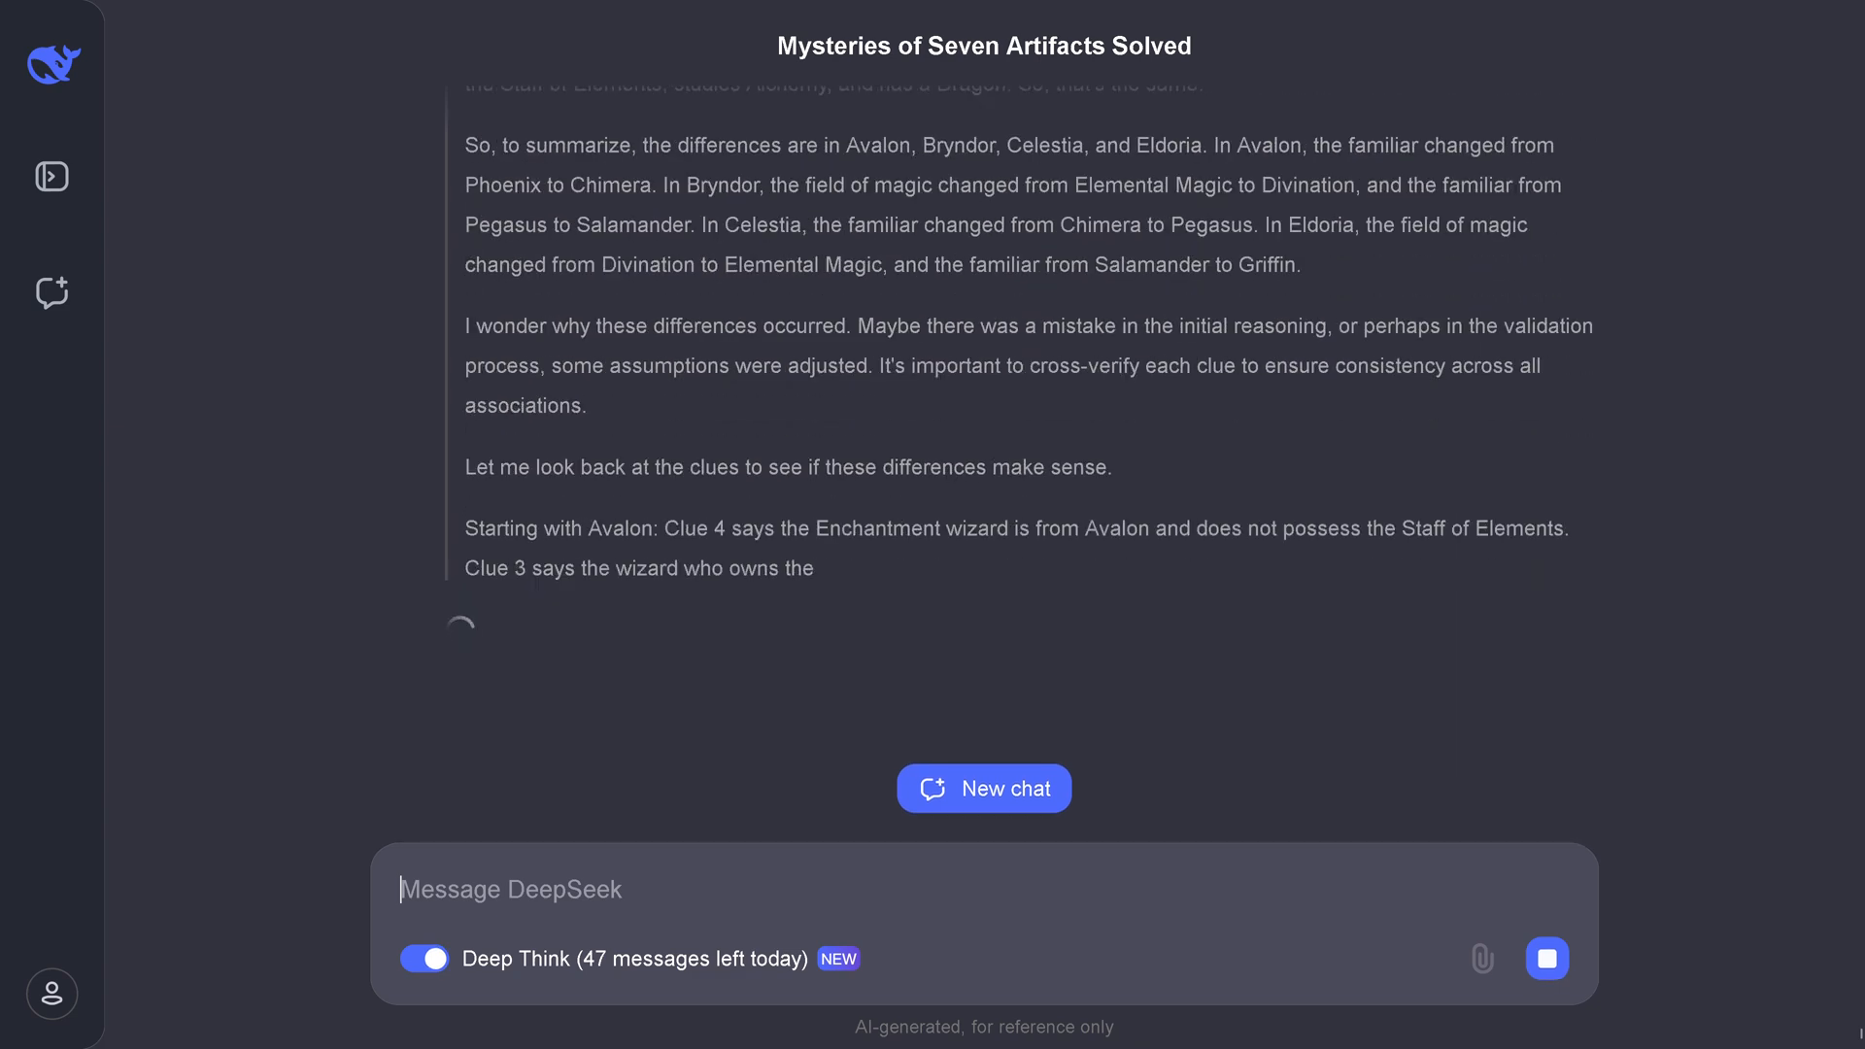
Step: Scroll down to the overview and Key Differences list beginning at Avalon
scroll(down, 3)
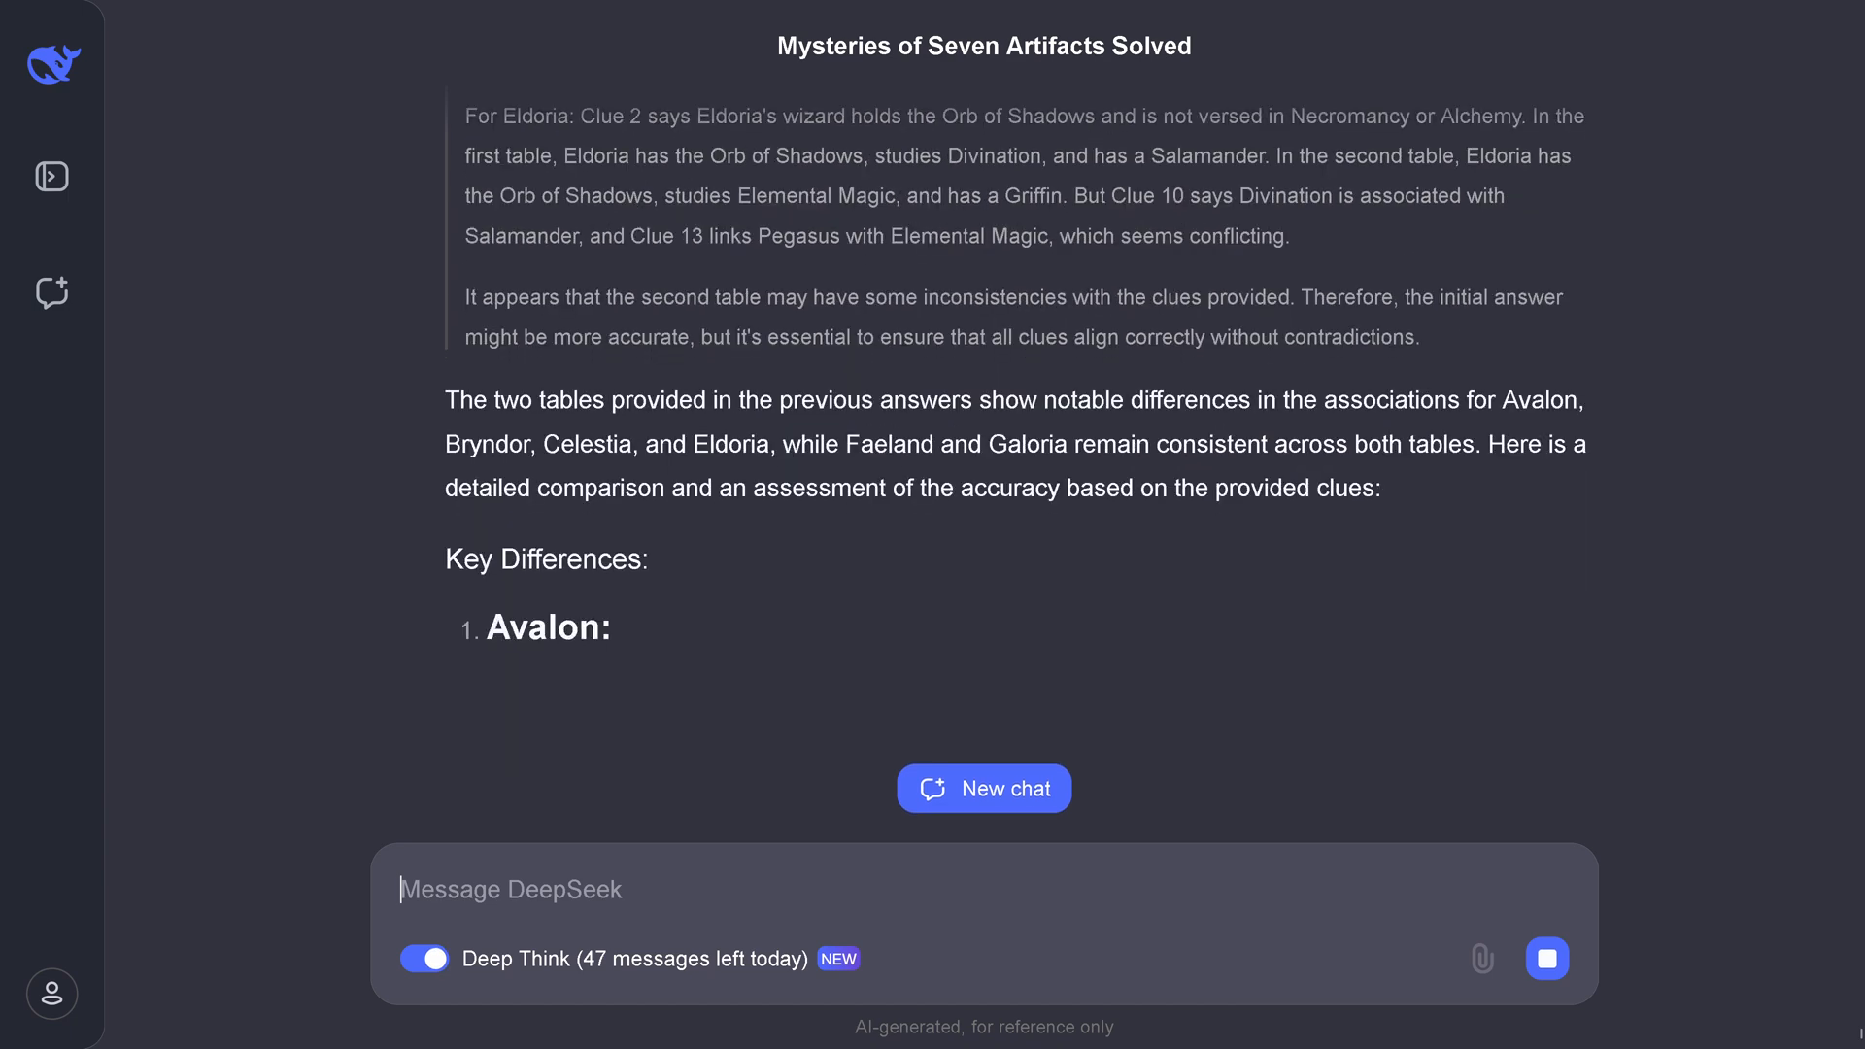
Step: Scroll through the Avalon, Bryndor, Celestia and Eldoria differences to the Consistencies section at Faeland
scroll(down, 3)
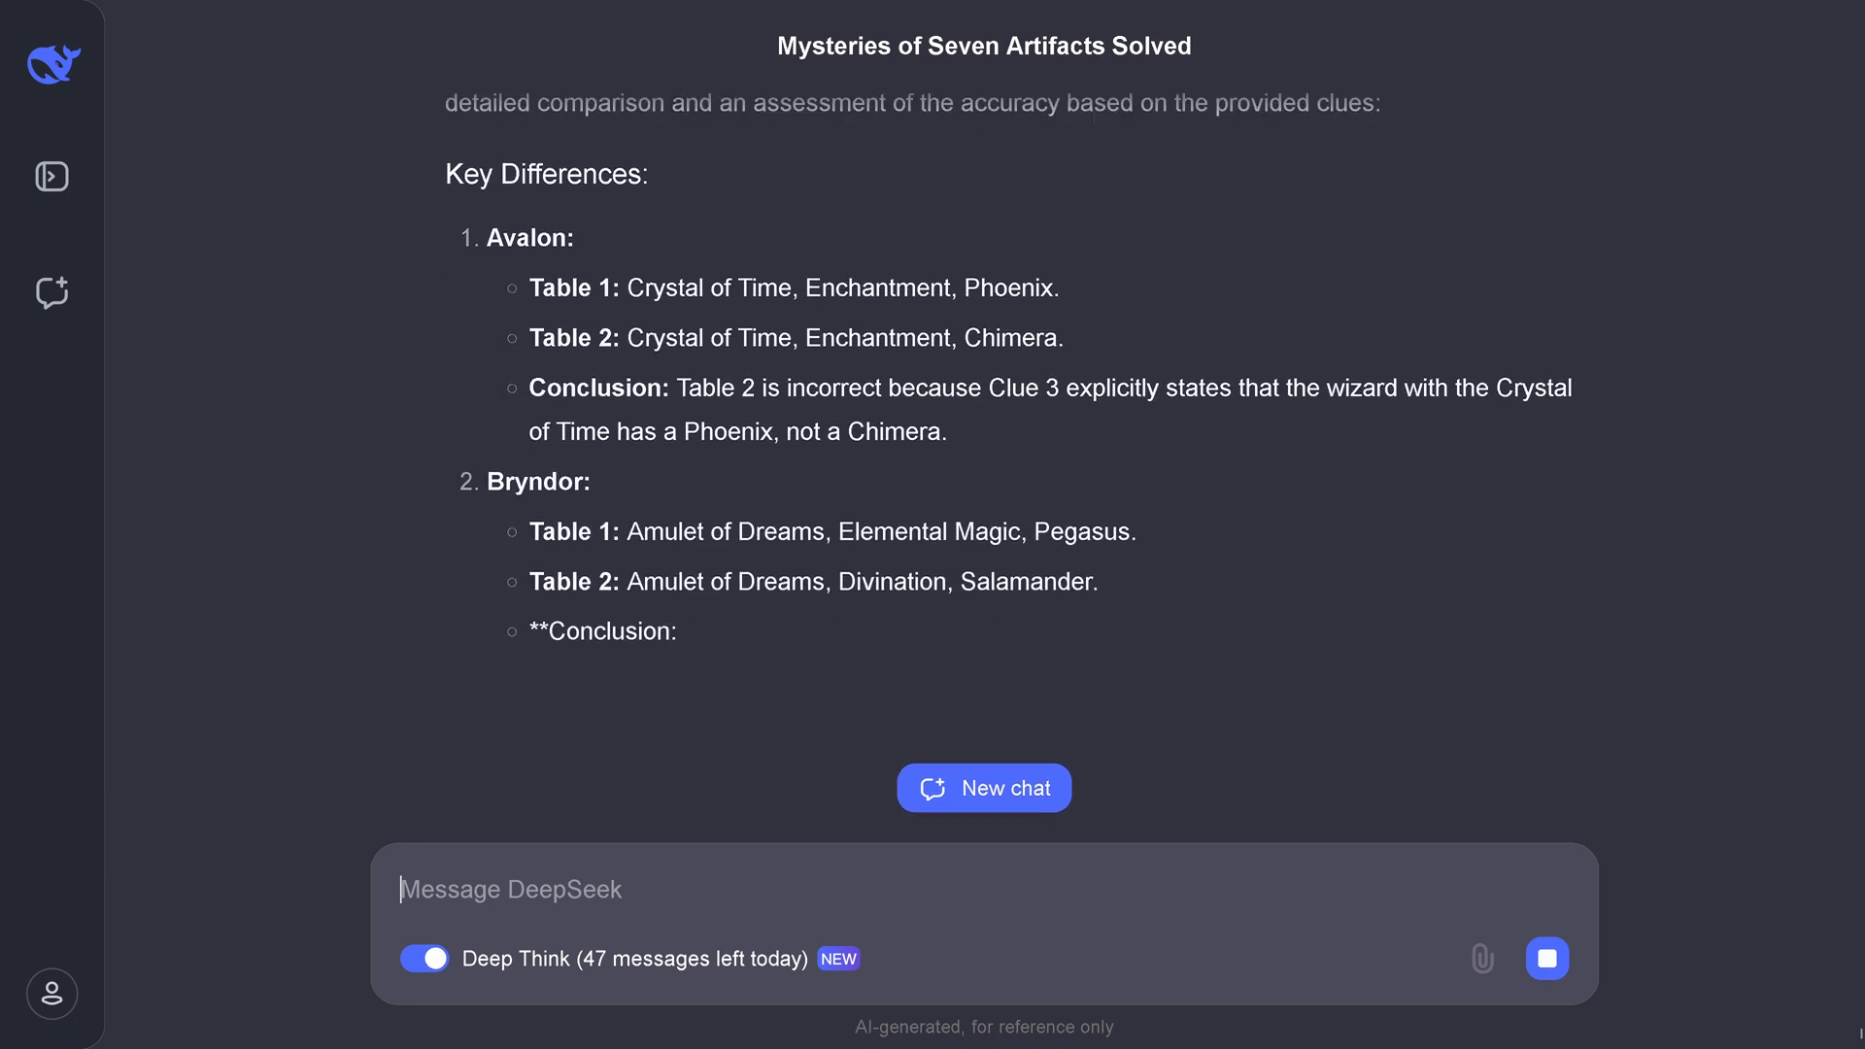
scroll(down, 3)
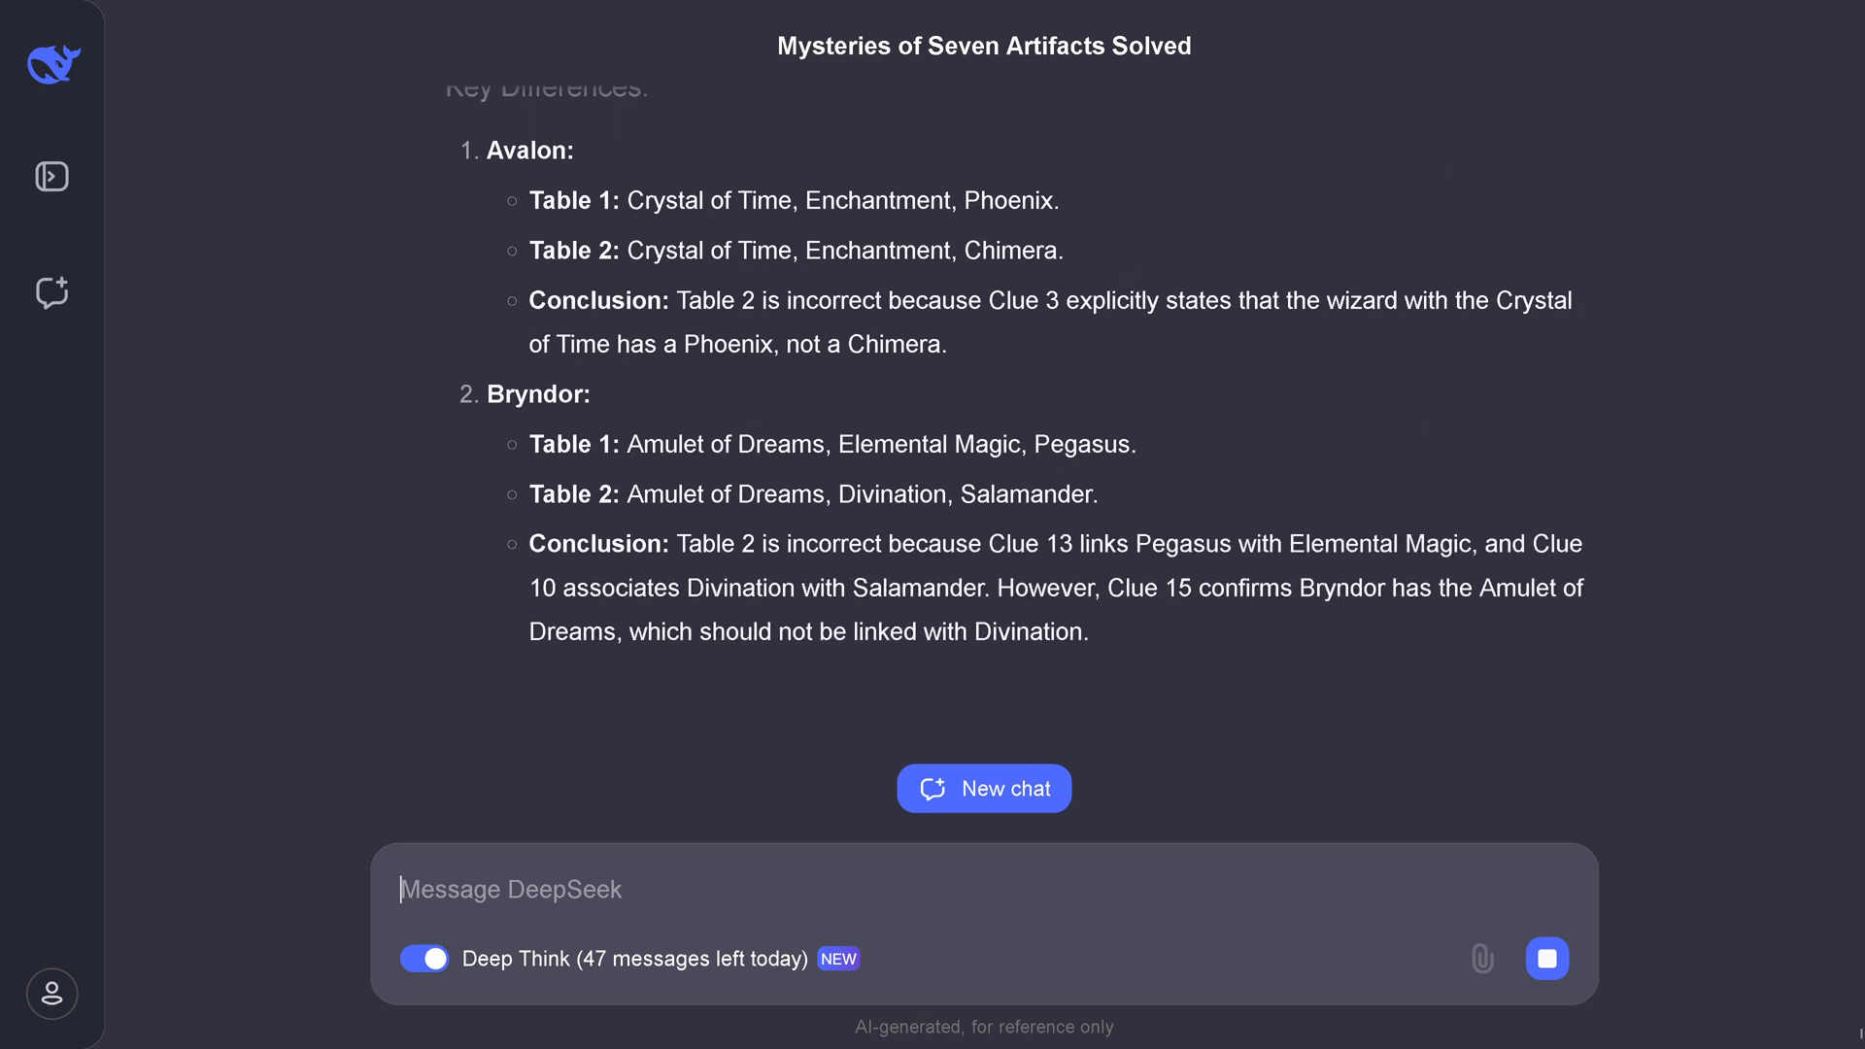
scroll(down, 3)
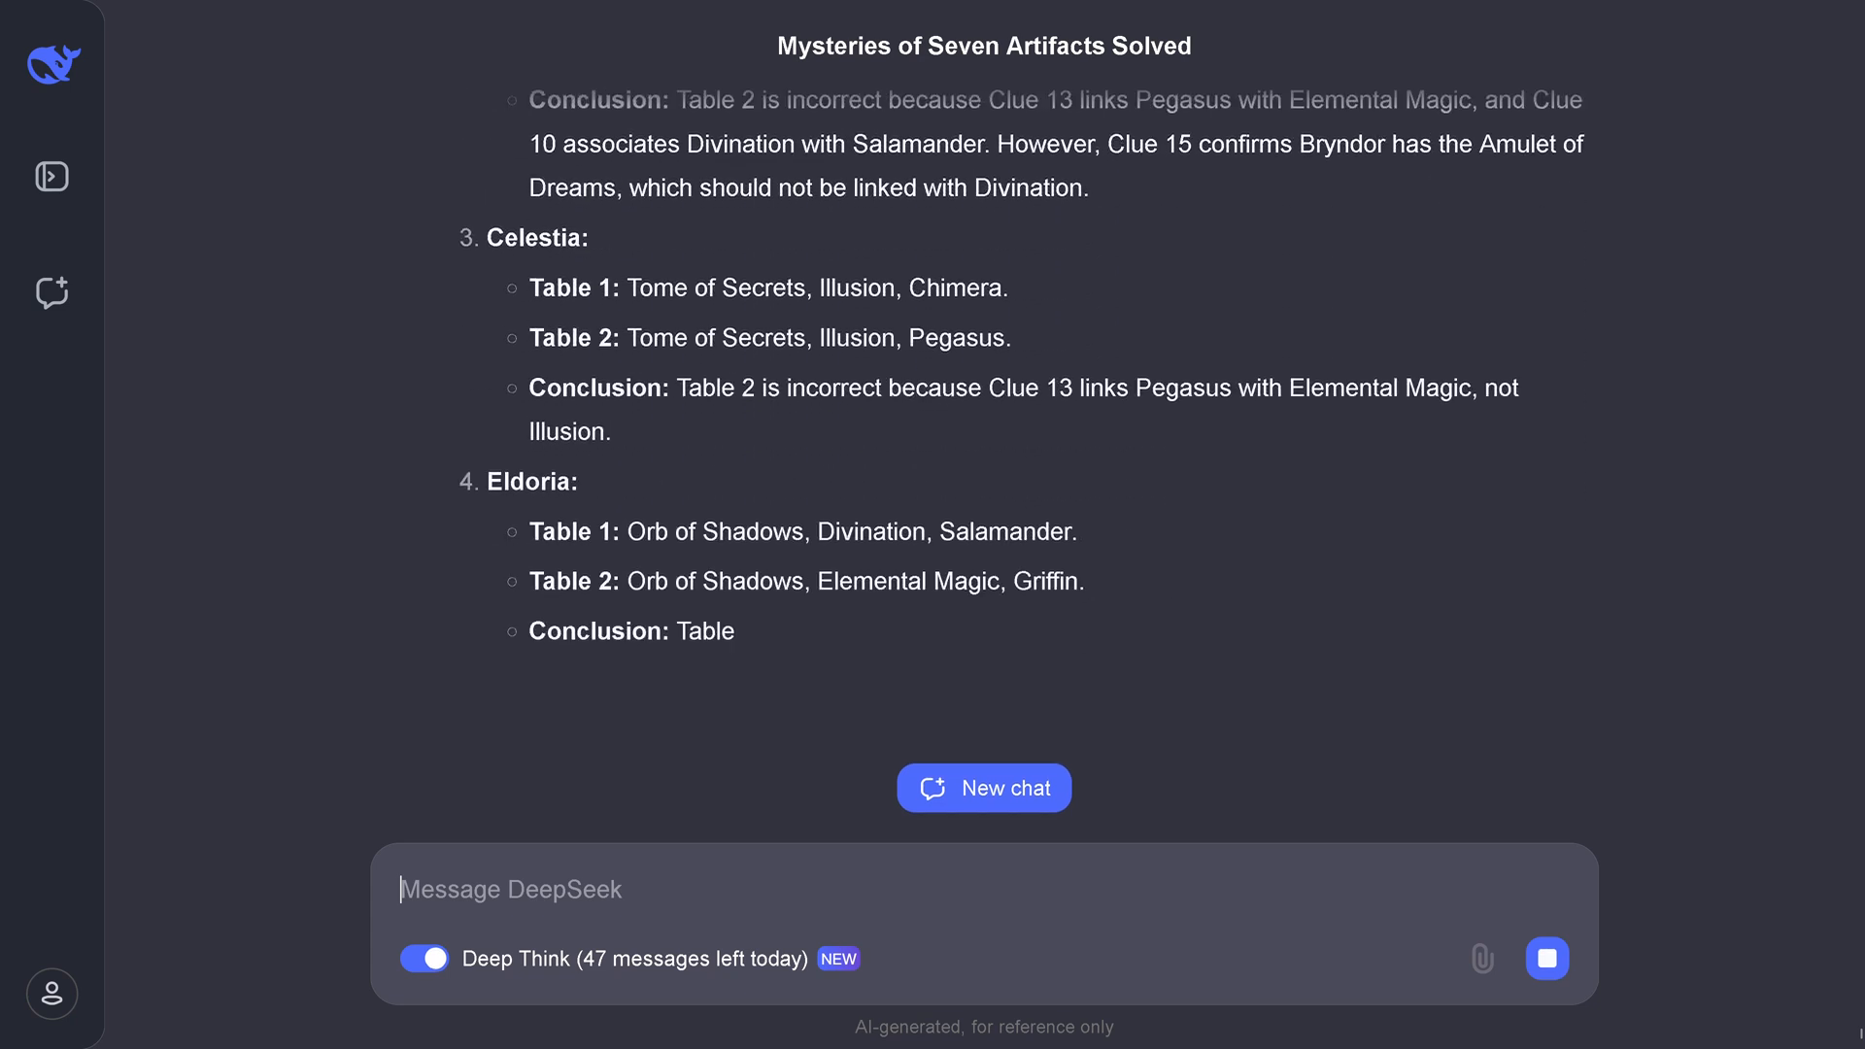
scroll(down, 3)
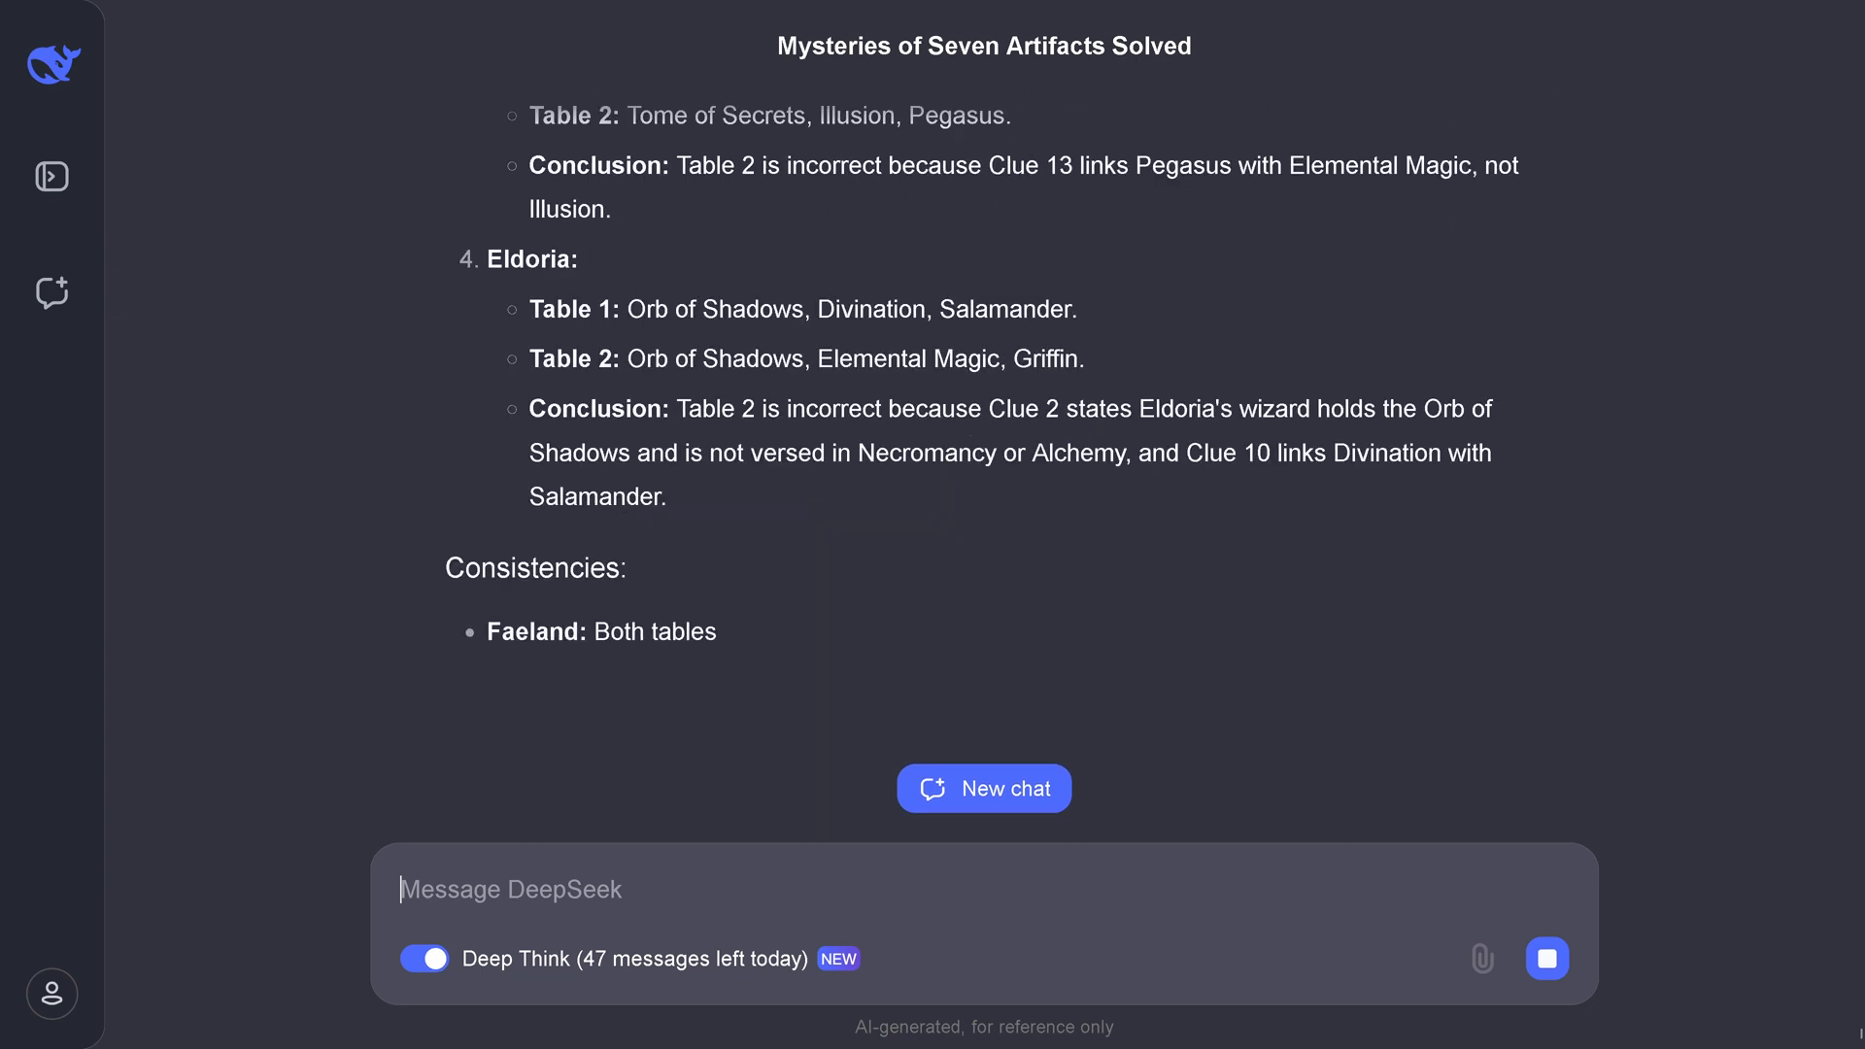